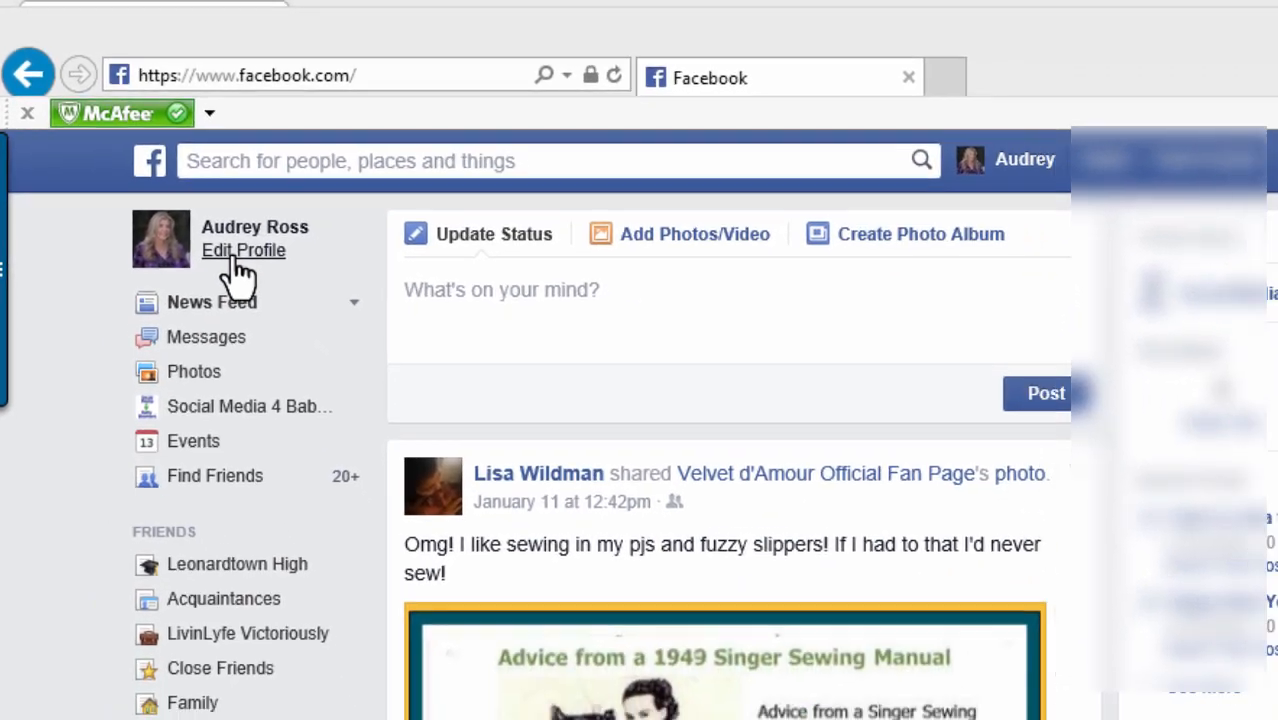
left_click(243, 250)
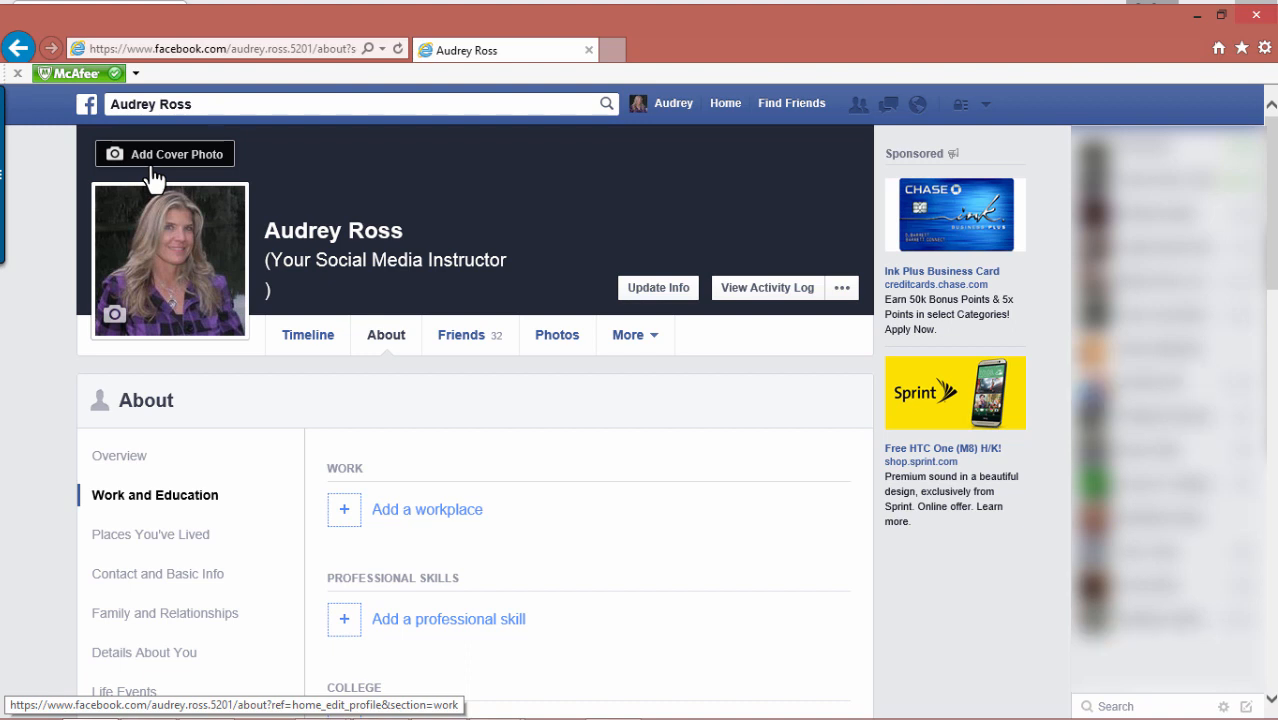
mouse_move(168, 272)
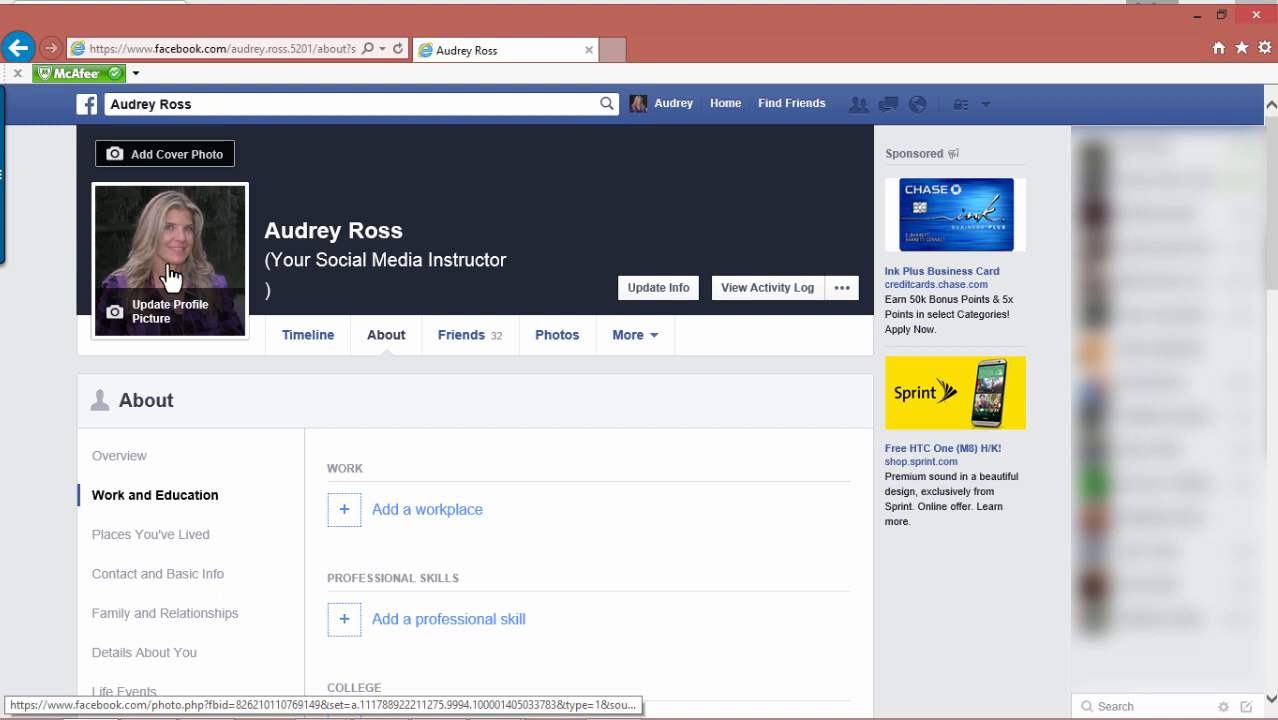
mouse_move(462, 203)
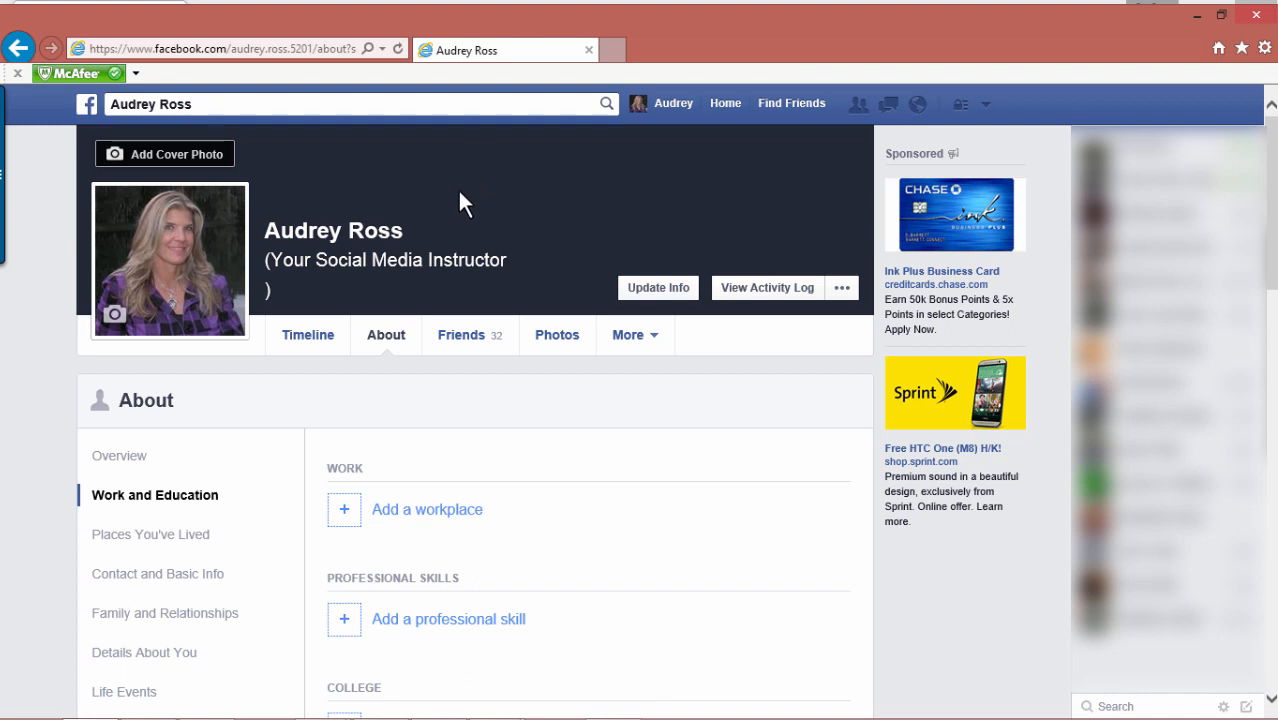
mouse_move(175, 252)
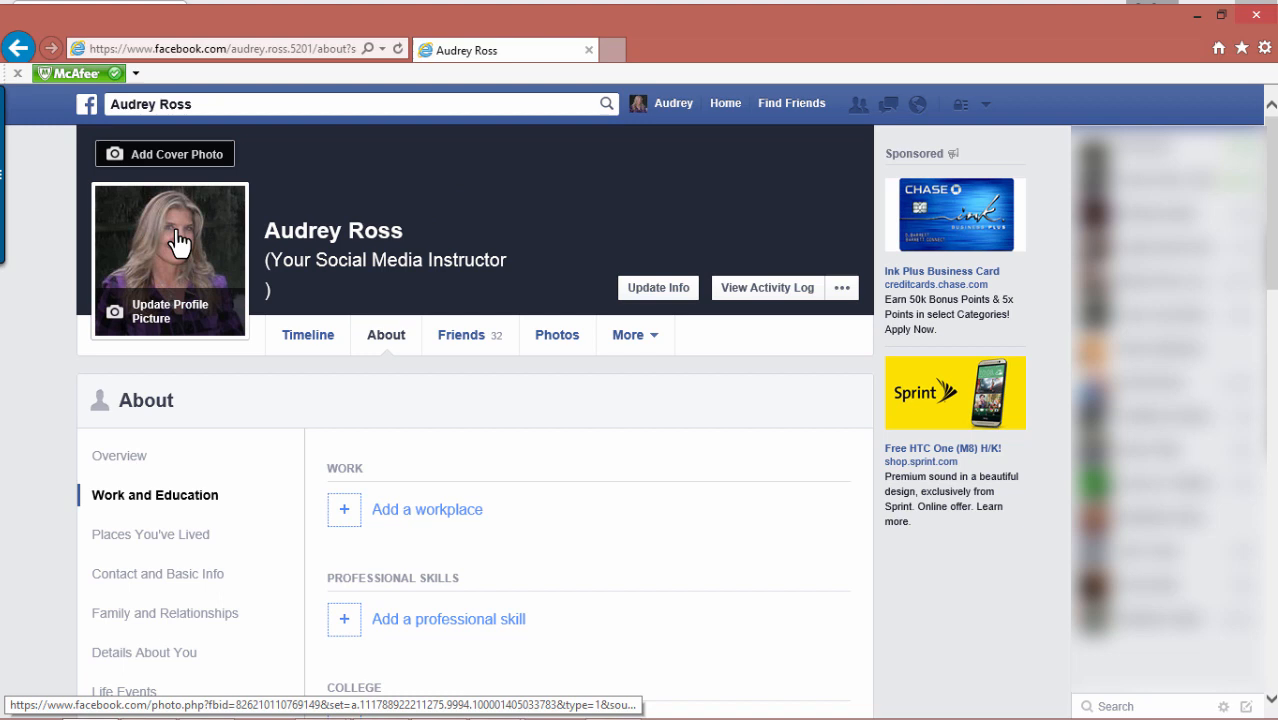
mouse_move(197, 263)
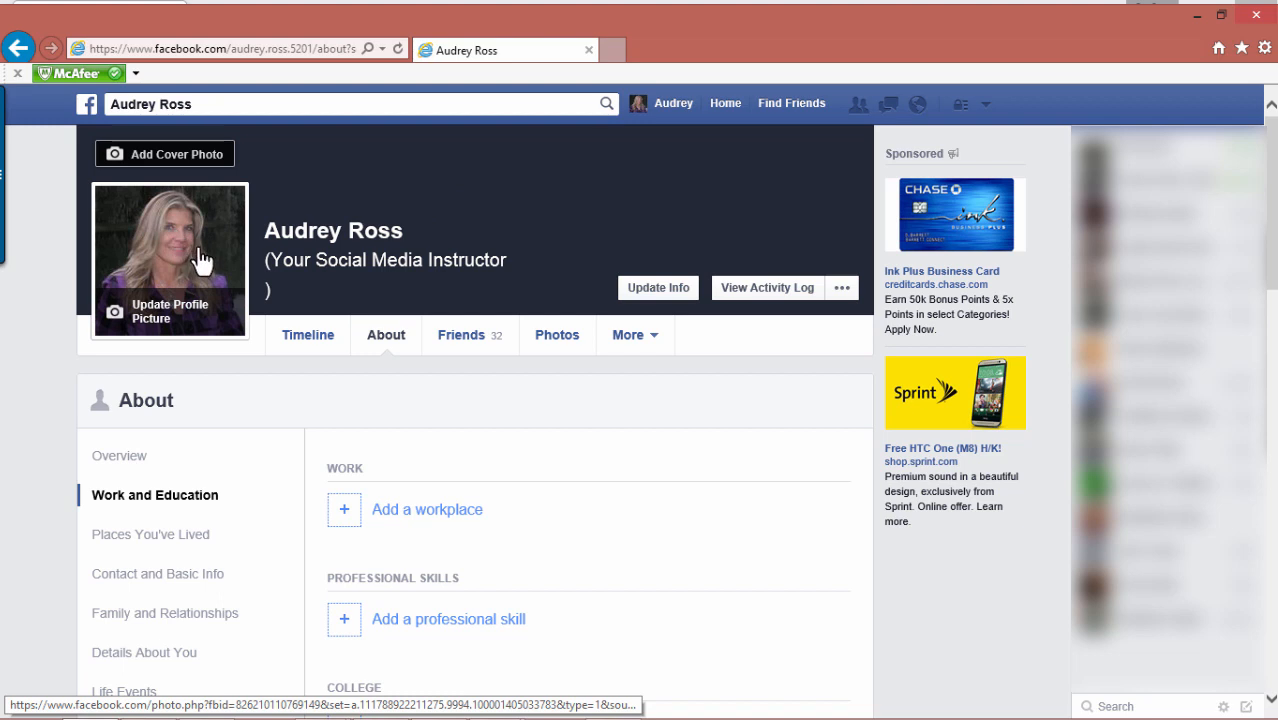
left_click(200, 258)
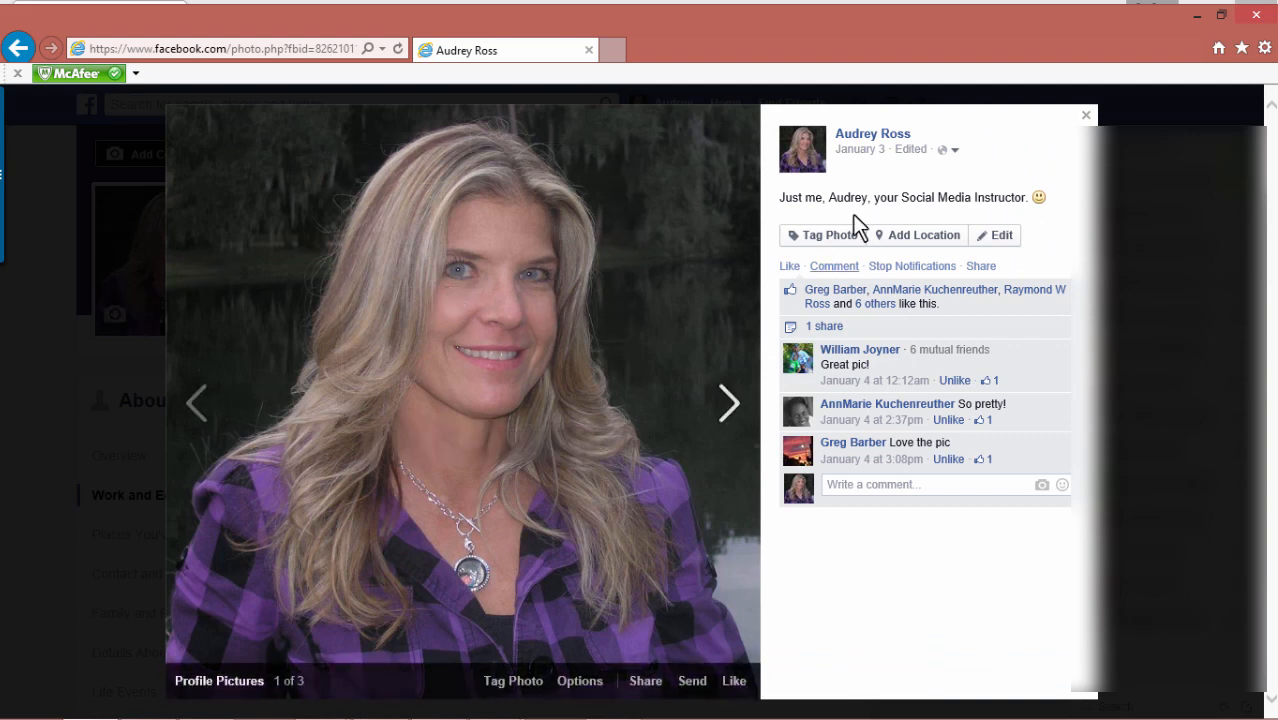
Step: Close the photo viewer and start updating the profile picture
left_click(1085, 114)
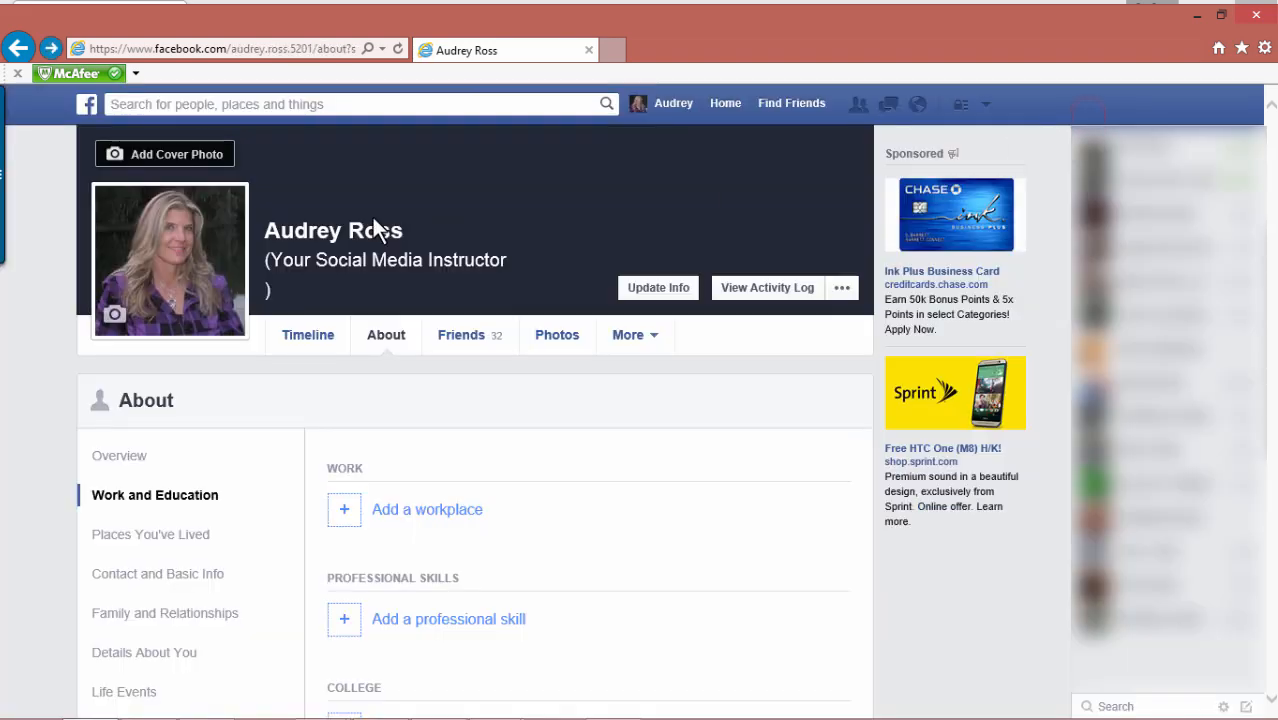
mouse_move(165, 315)
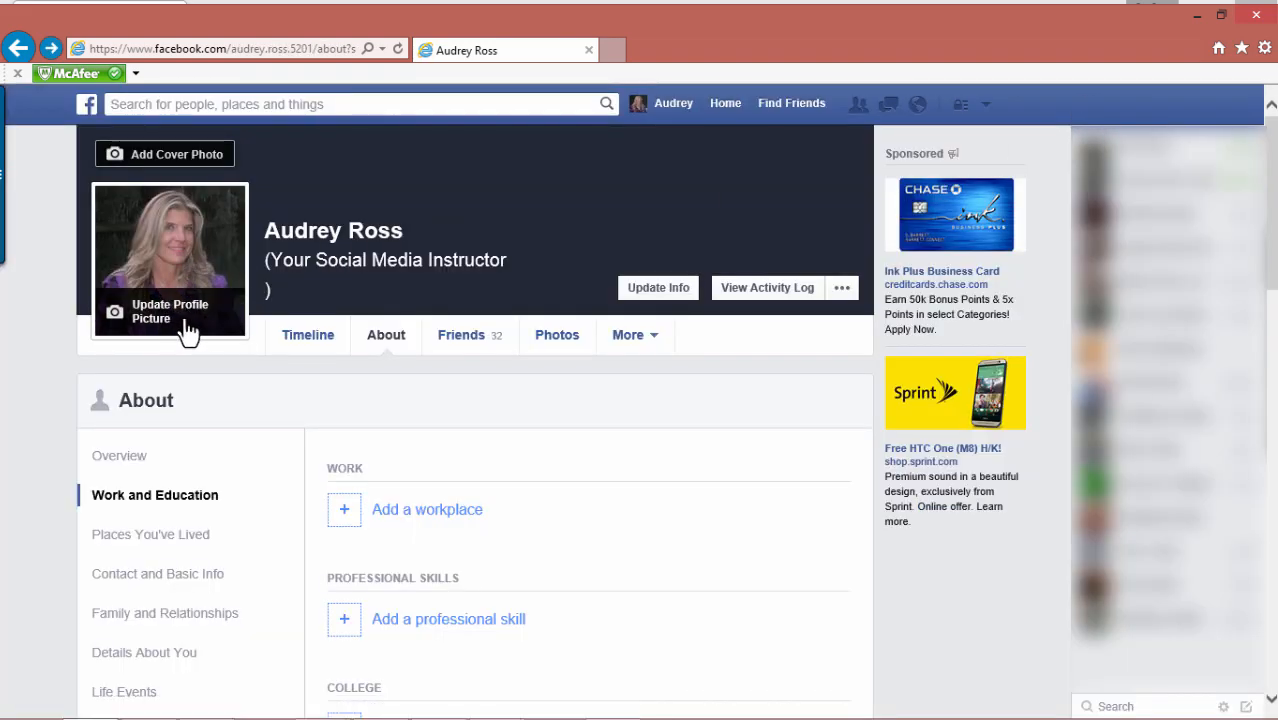
mouse_move(183, 330)
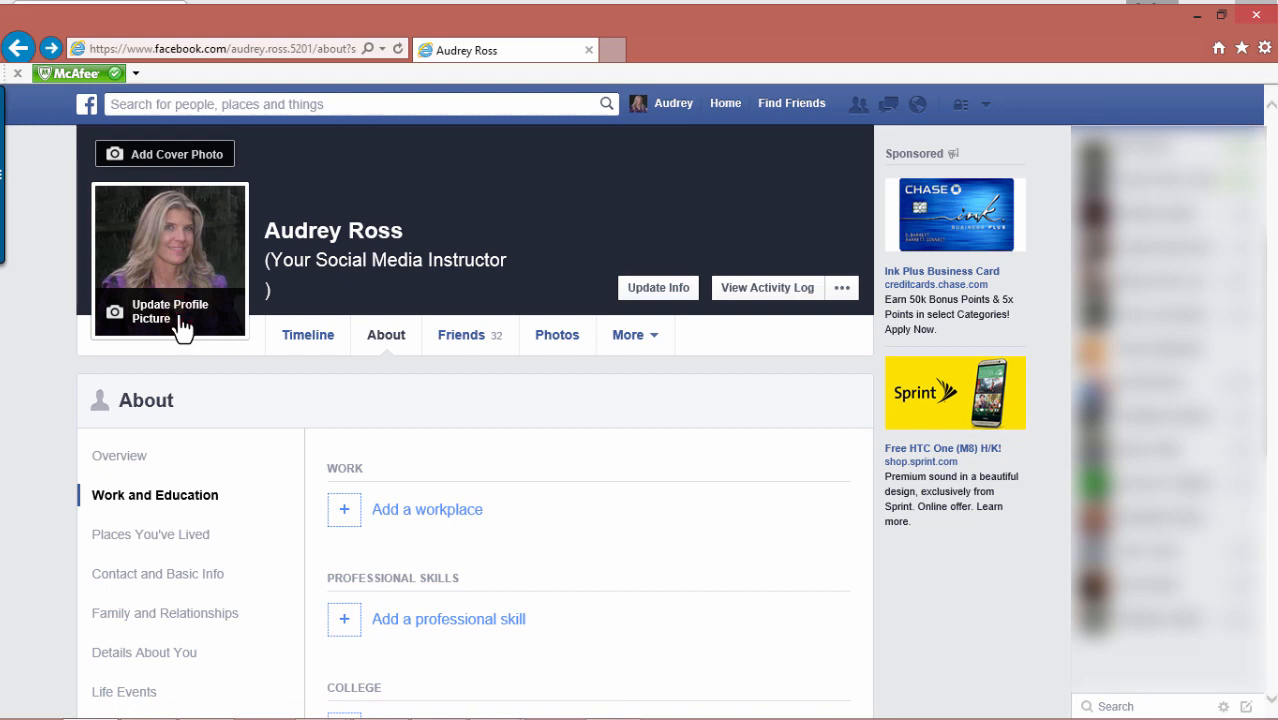
left_click(164, 312)
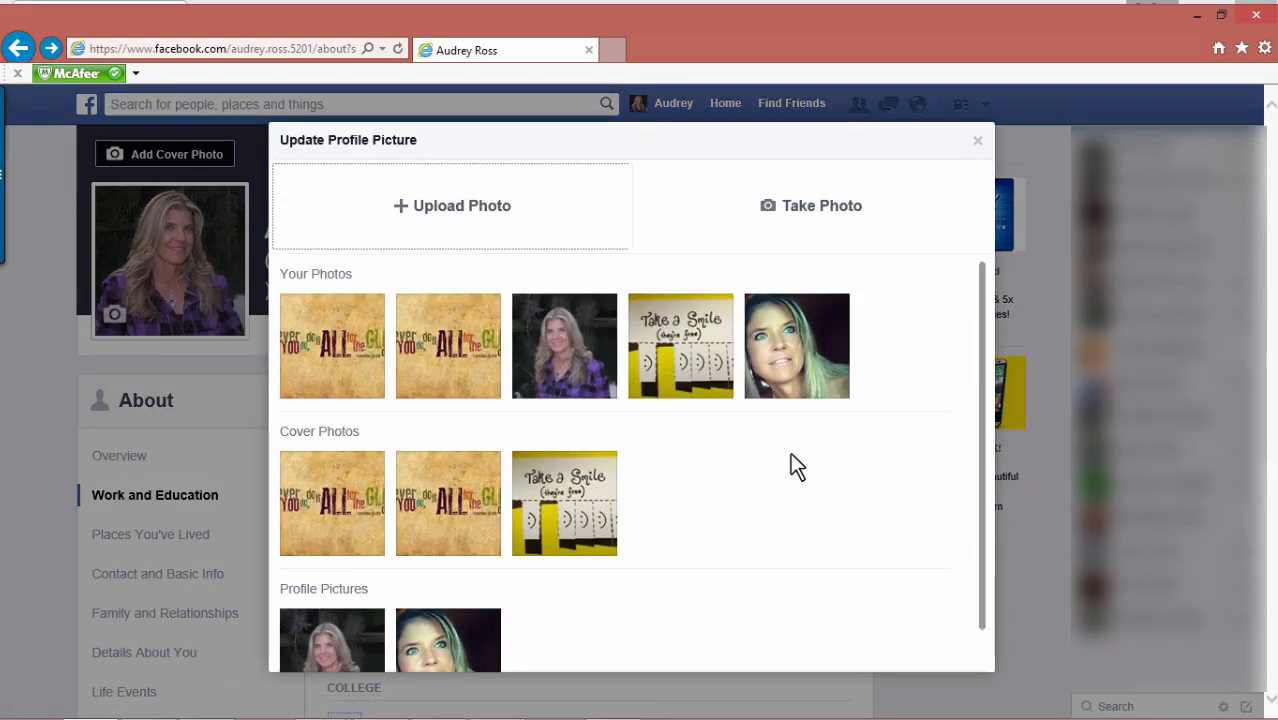
mouse_move(762, 474)
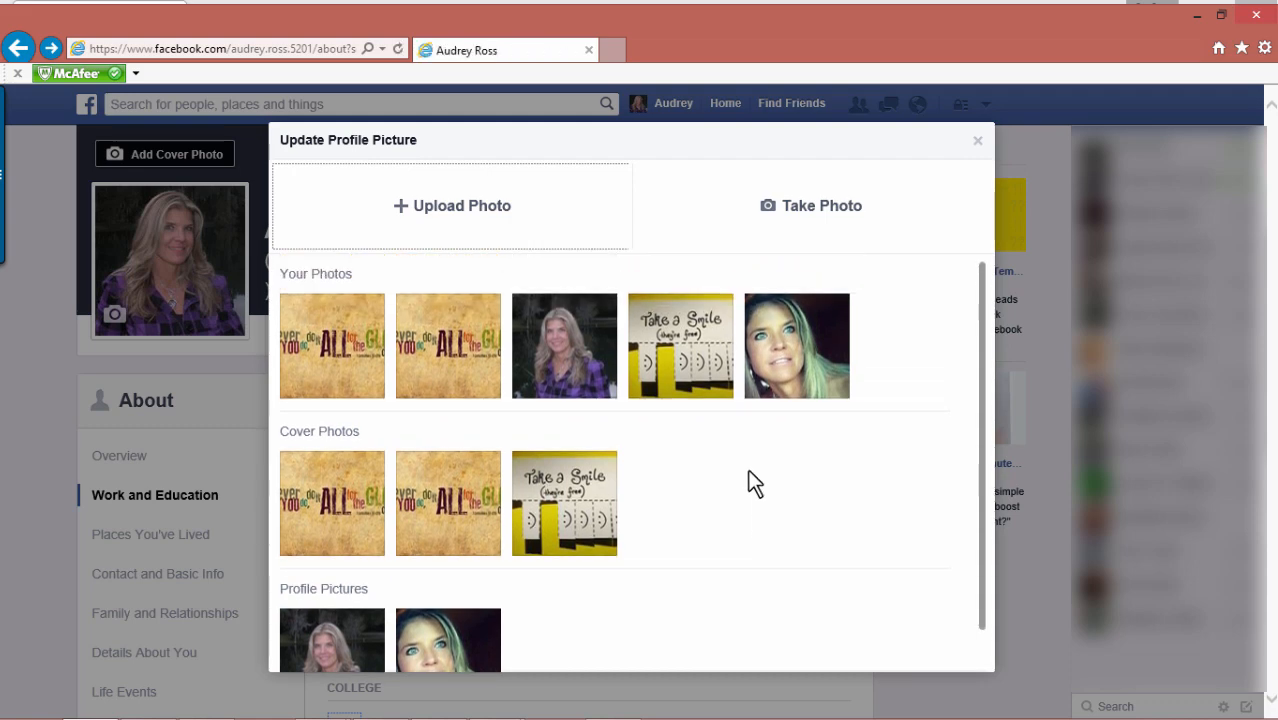
mouse_move(799, 412)
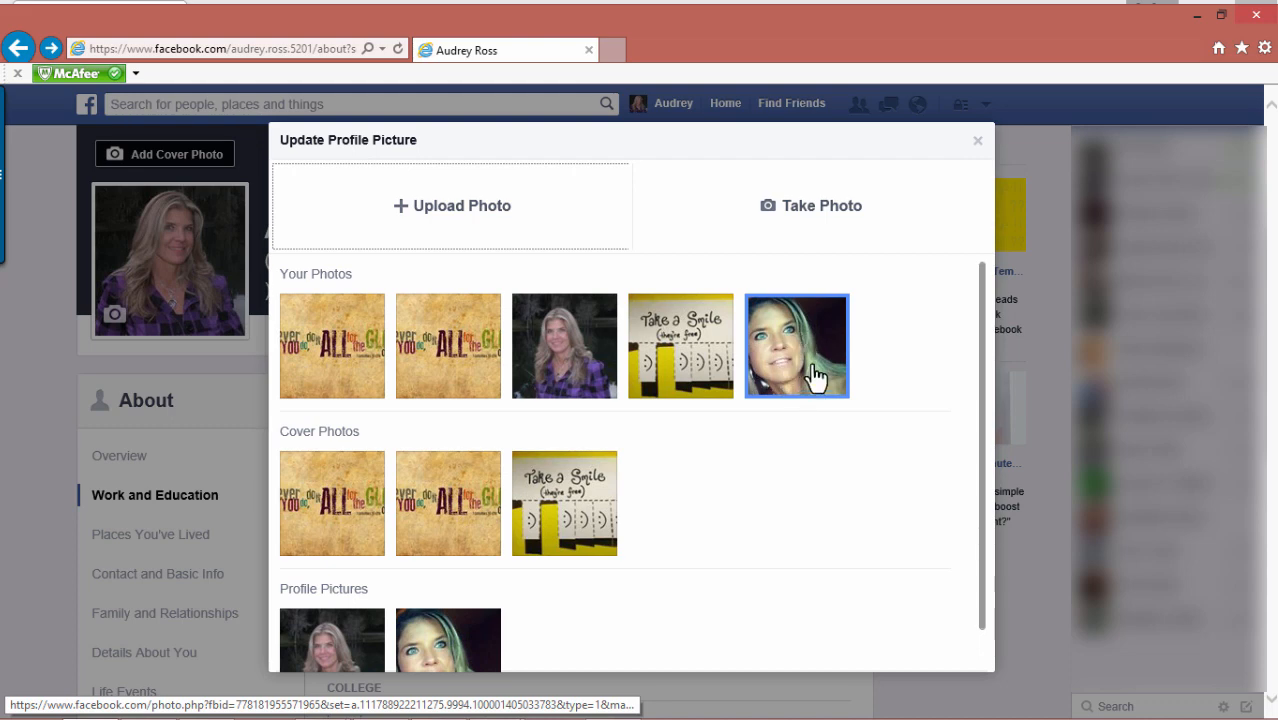
left_click(797, 345)
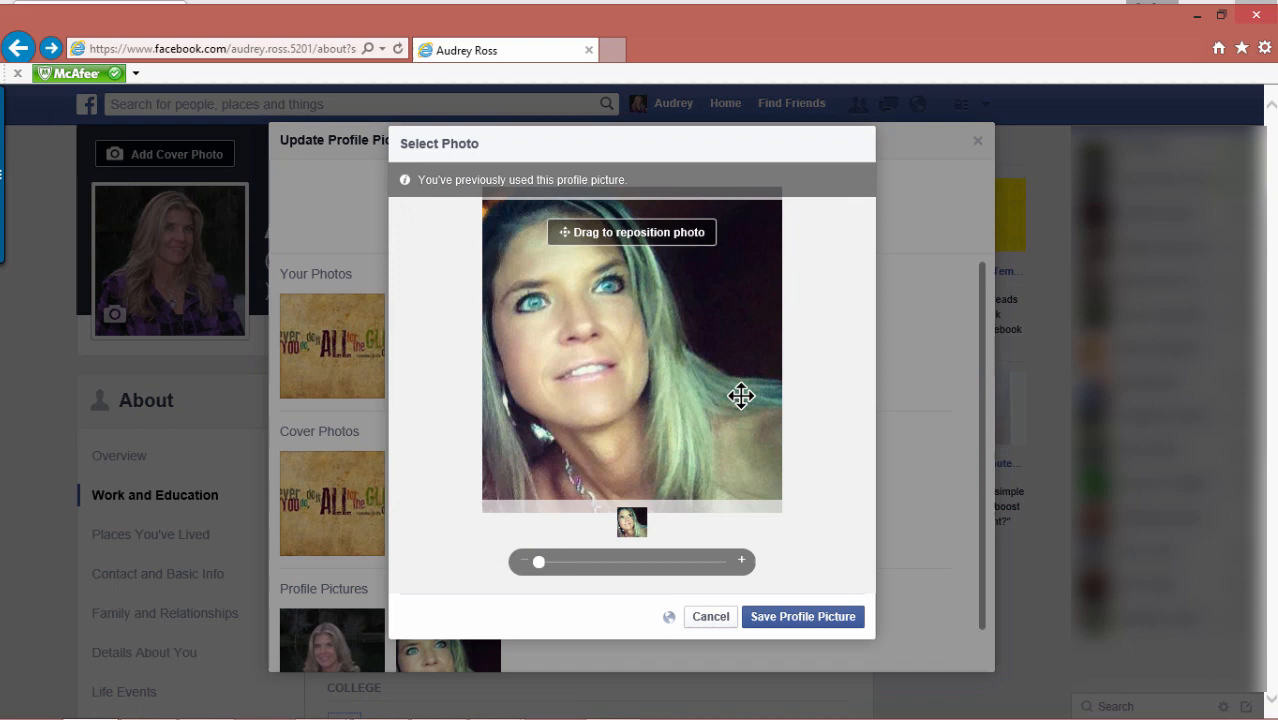
left_click_drag(741, 395, 658, 317)
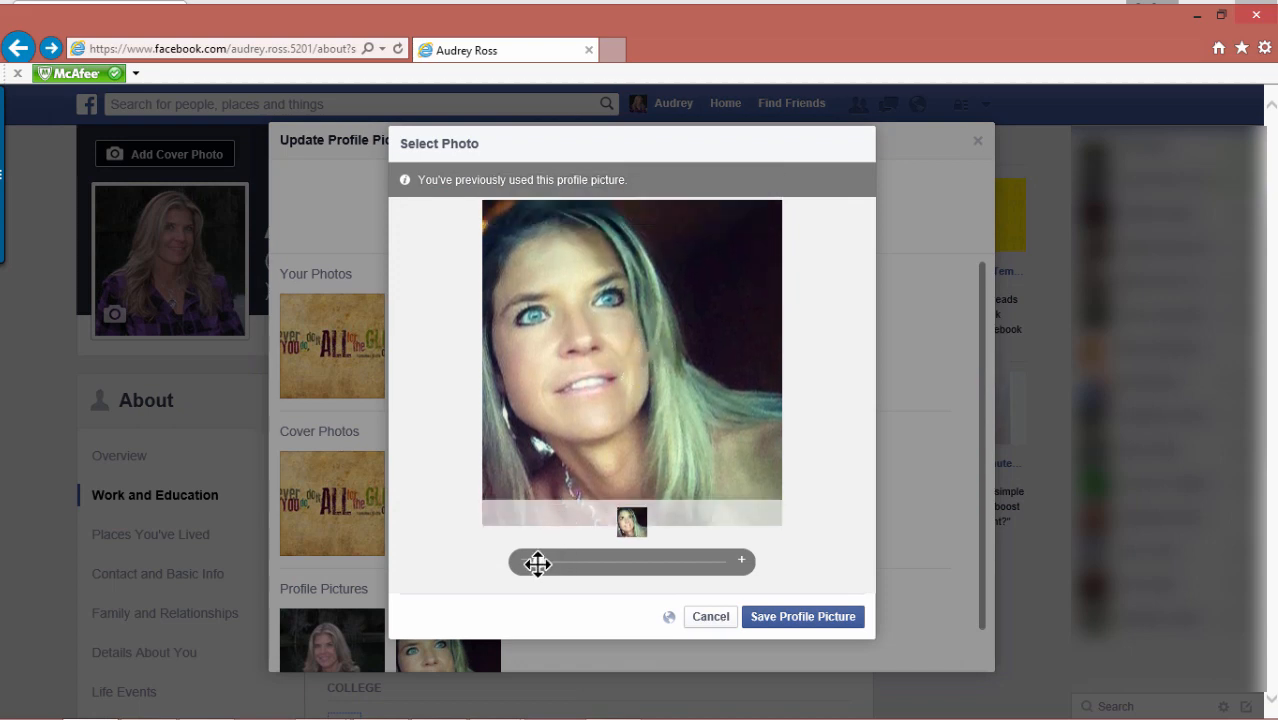
left_click_drag(538, 561, 615, 561)
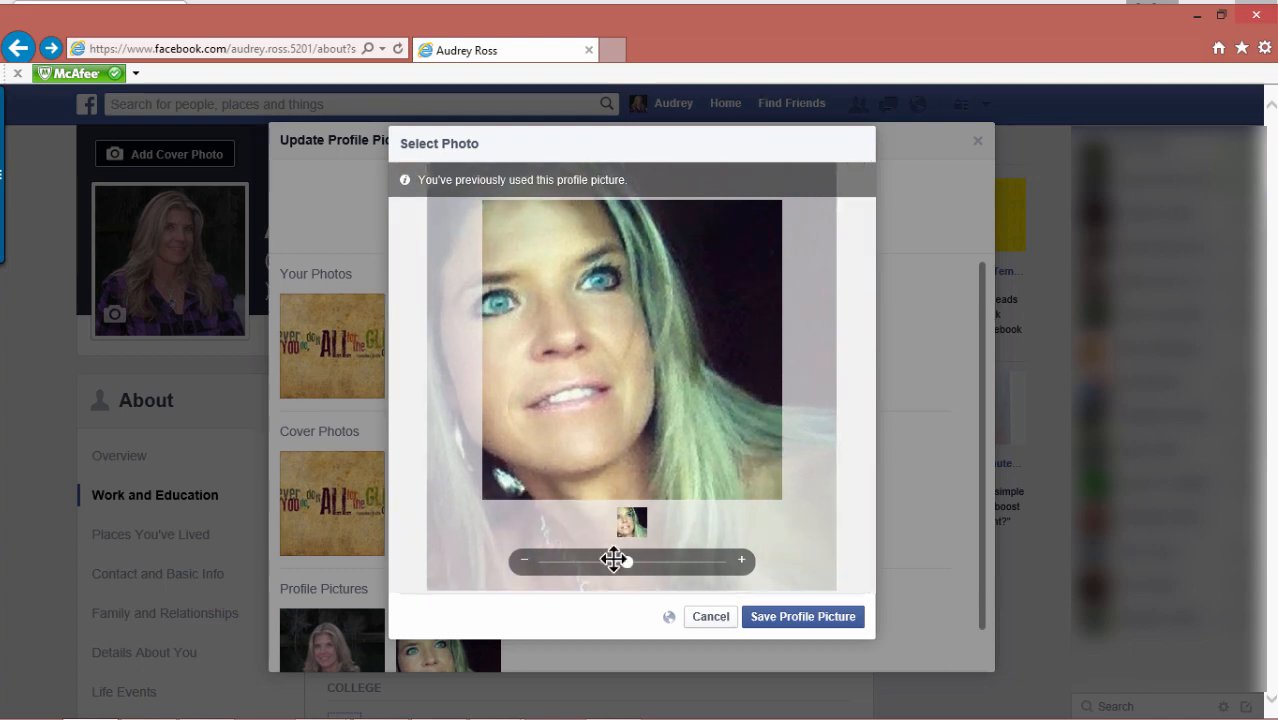
left_click_drag(615, 560, 578, 560)
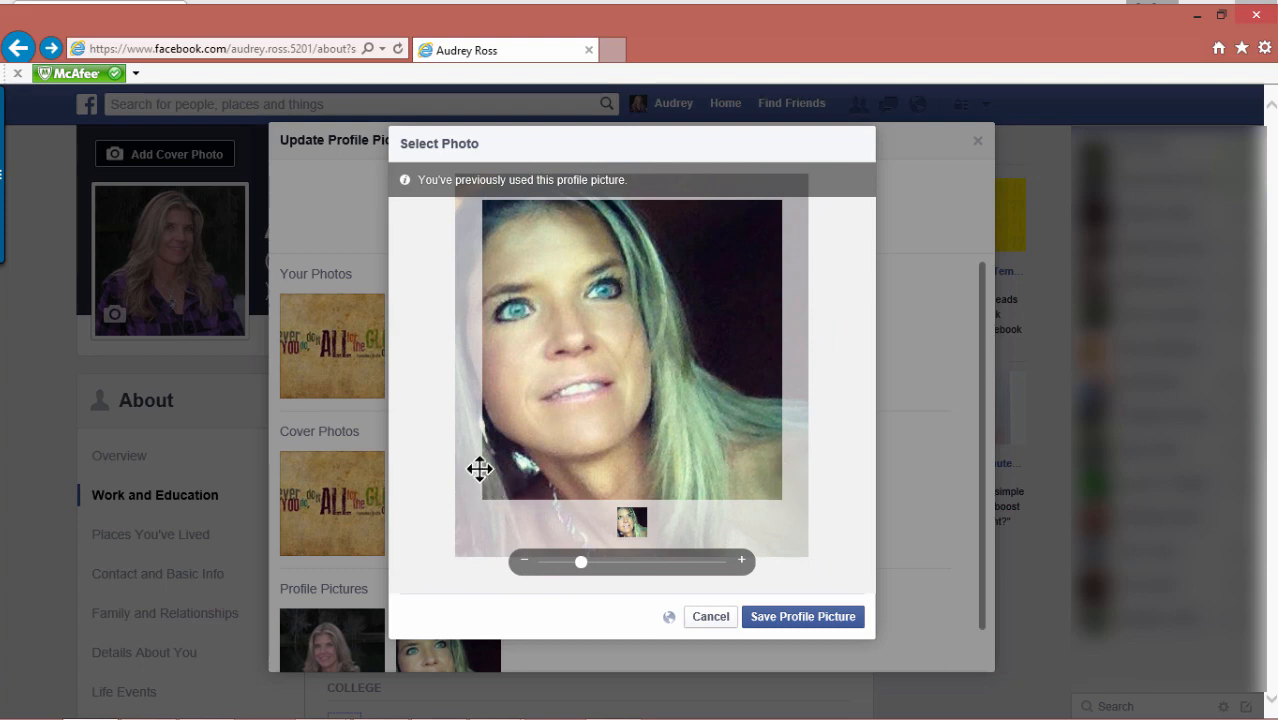
left_click_drag(480, 469, 621, 341)
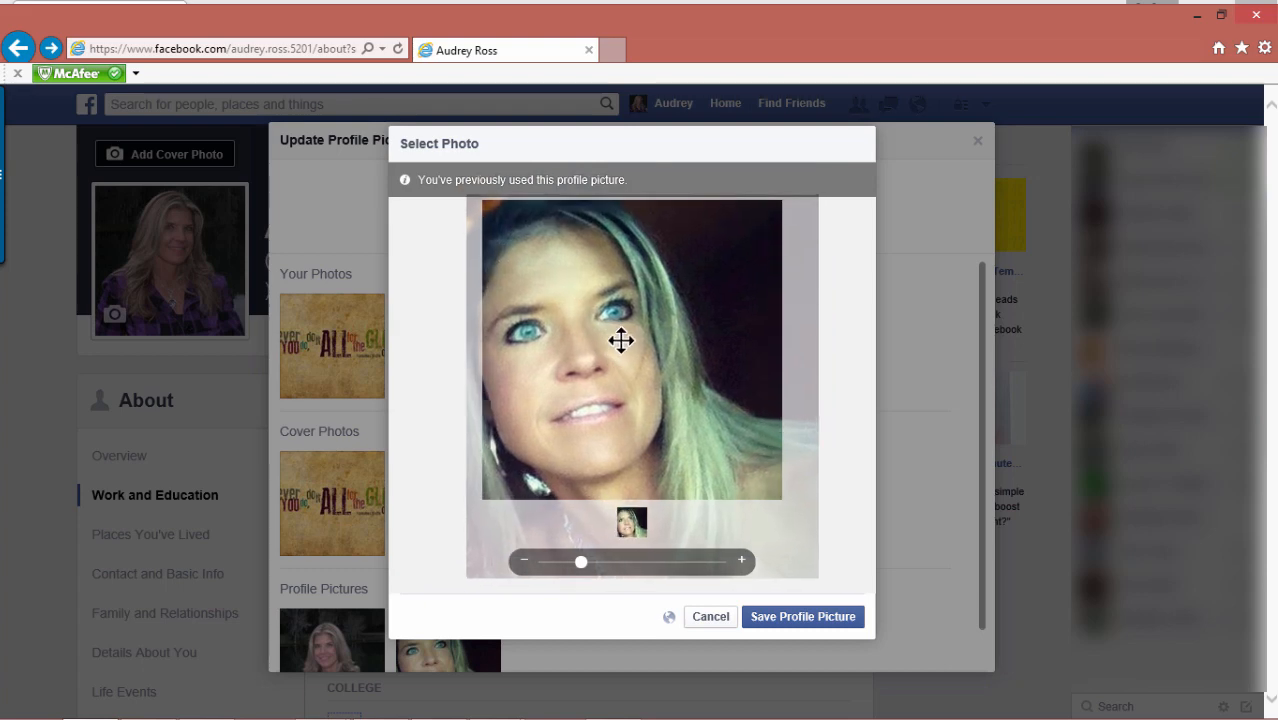
left_click_drag(621, 340, 651, 350)
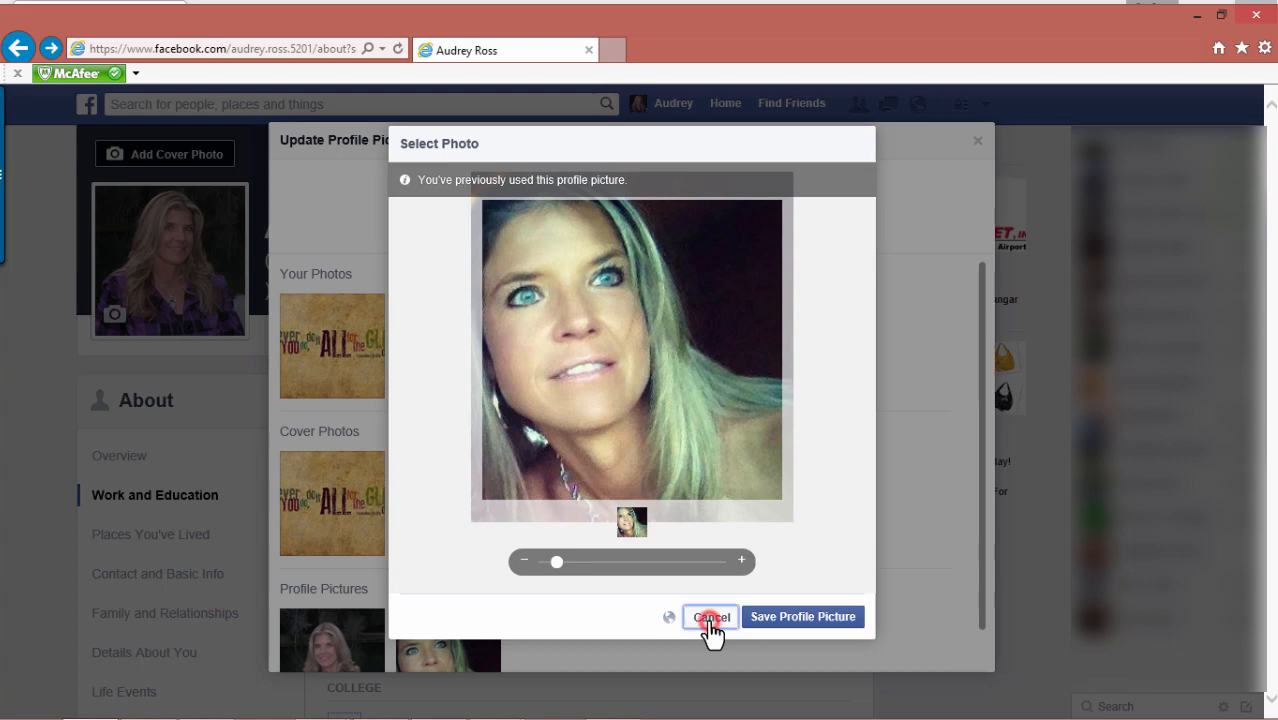
left_click(710, 616)
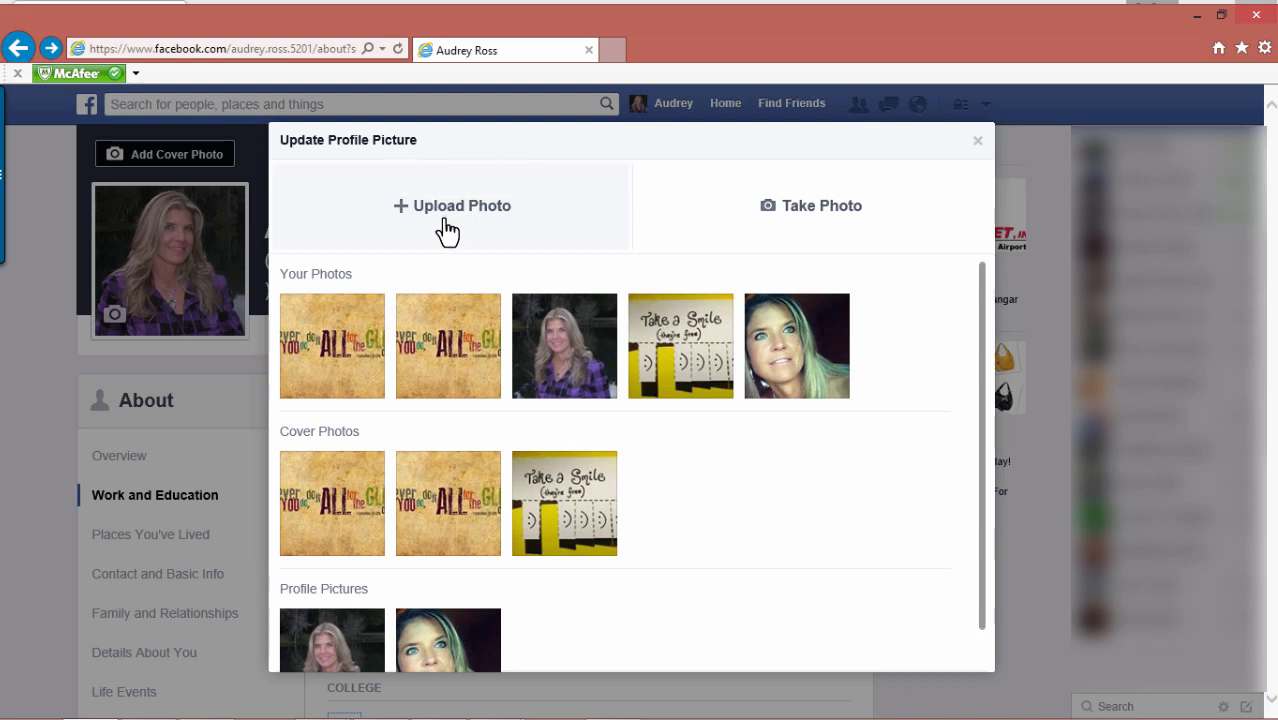
Step: Upload me-with-fall-leaves from the Pictures folder as the new profile picture
left_click(450, 209)
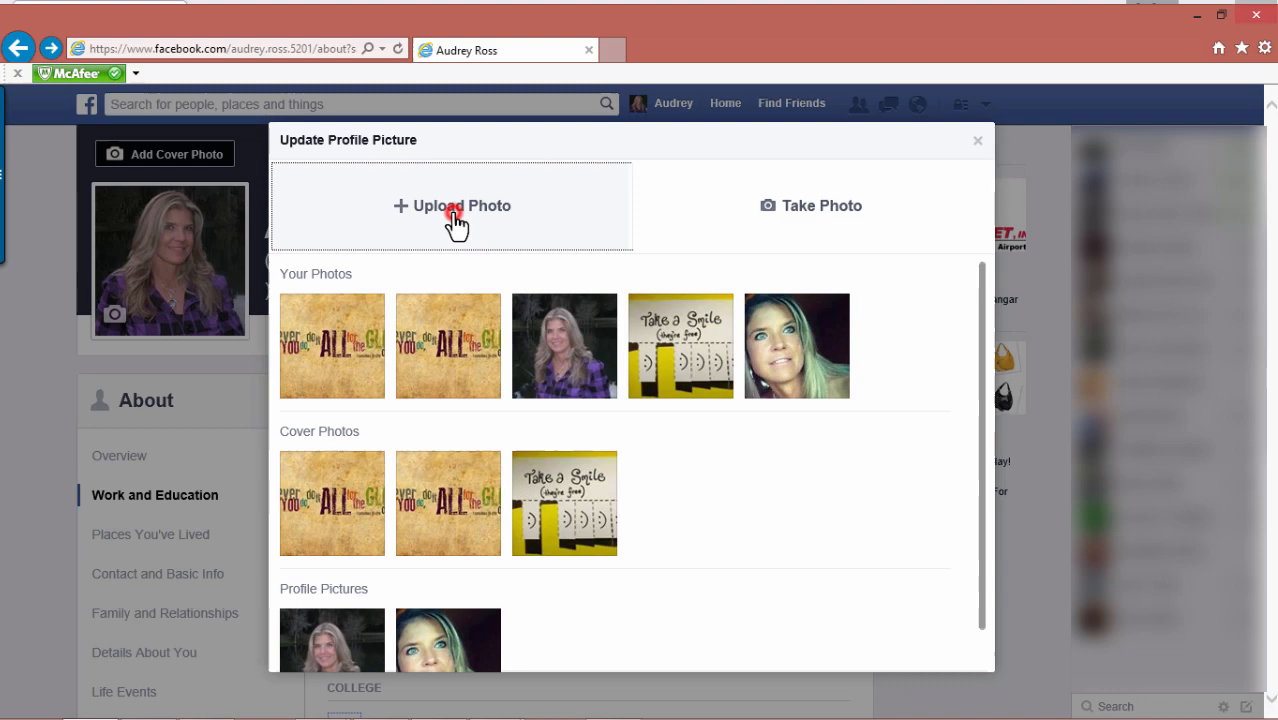
left_click(452, 215)
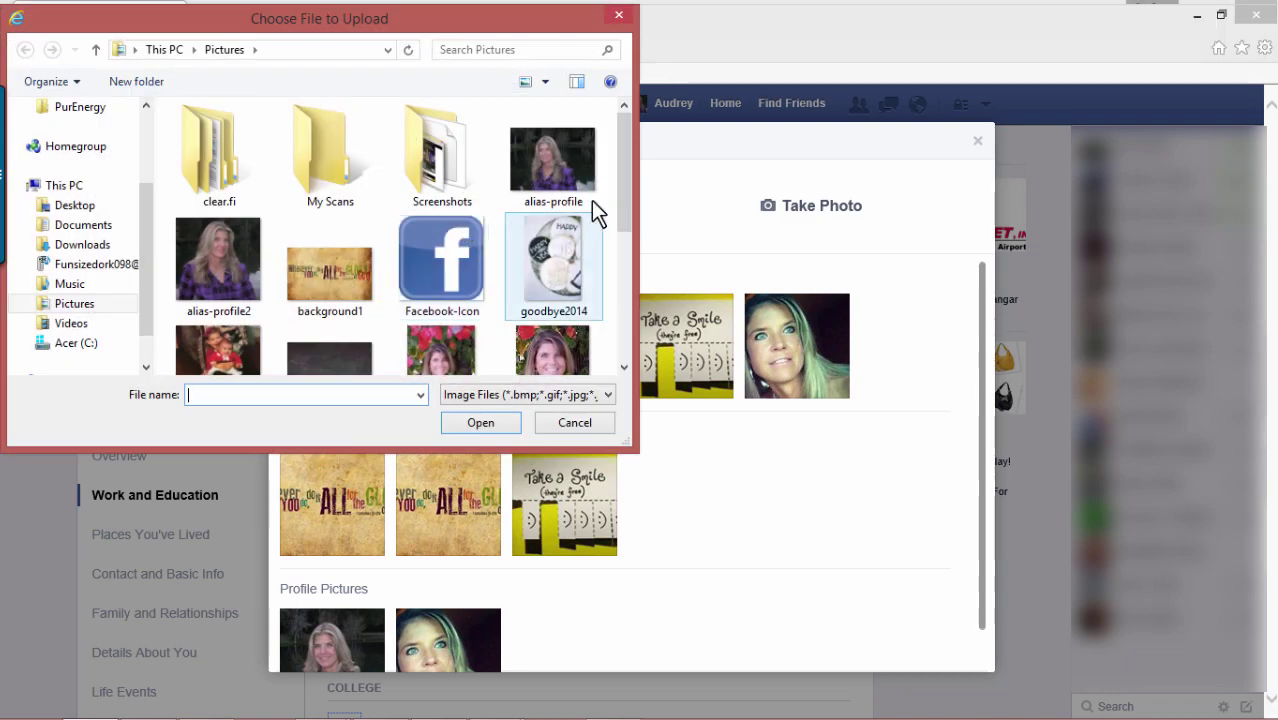
scroll("down", 3)
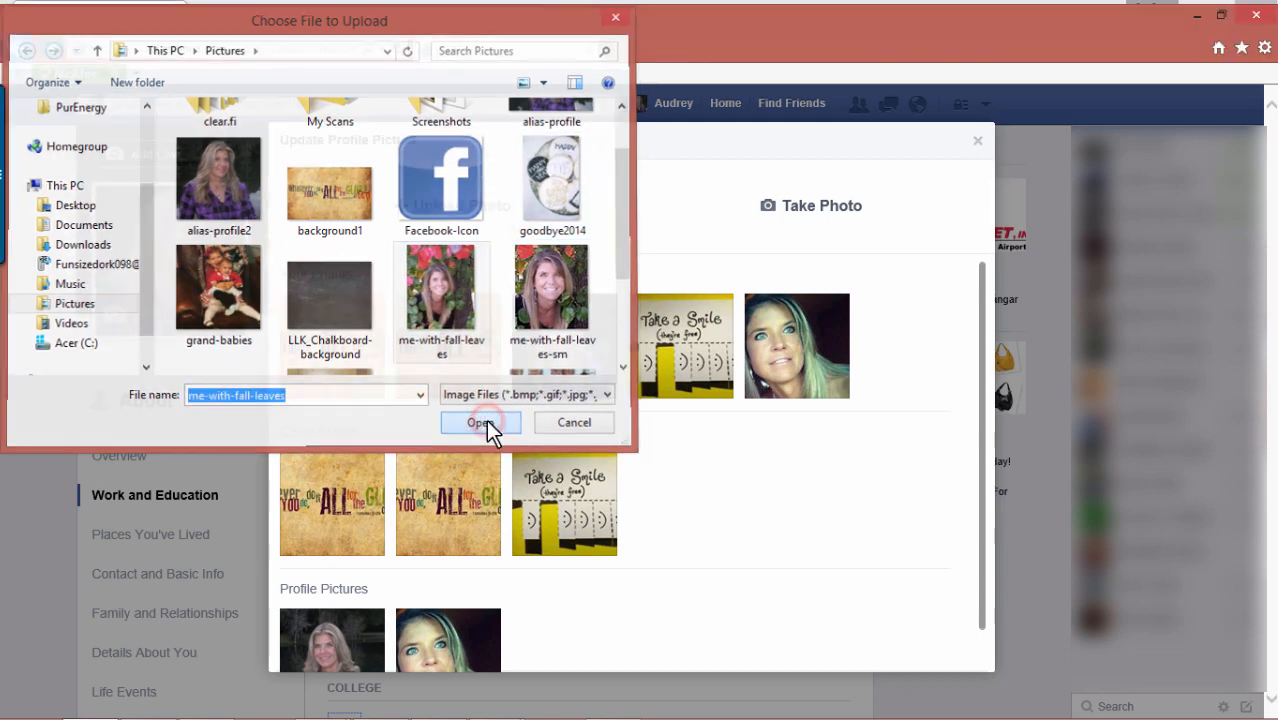
left_click(479, 422)
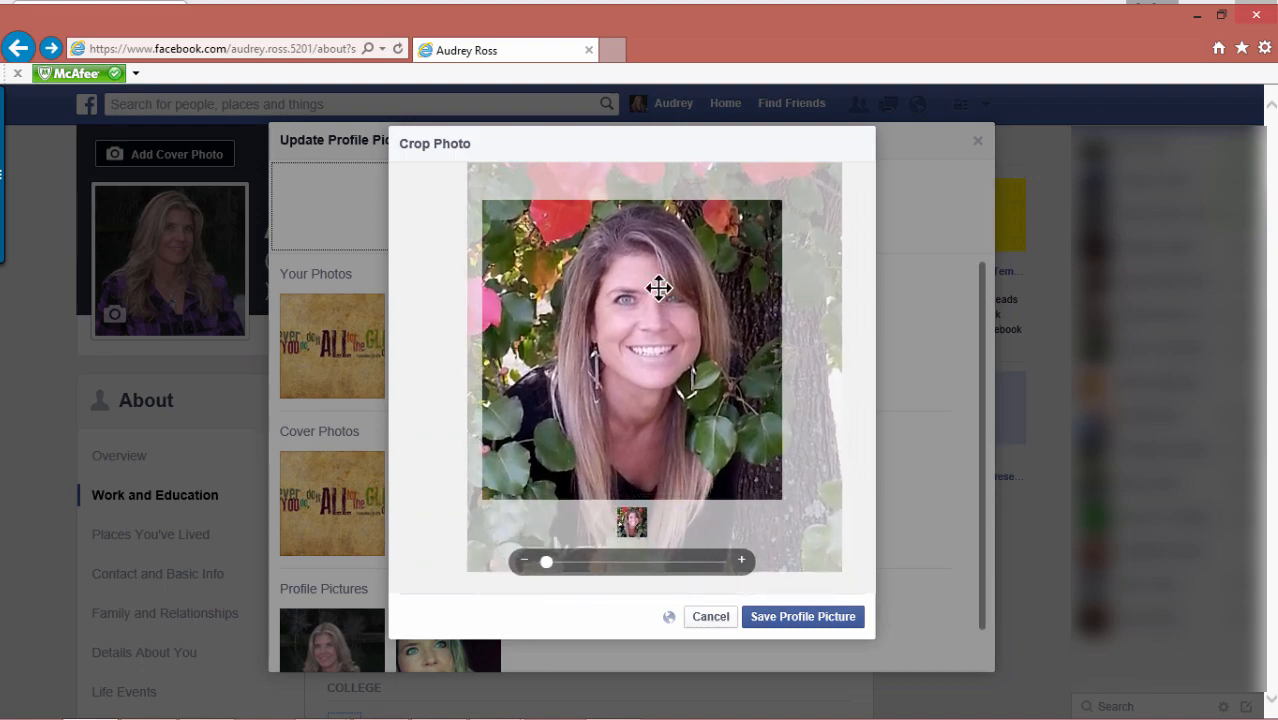
Step: Reposition and zoom the fall-leaves portrait around her face, then save it
left_click_drag(659, 288, 598, 413)
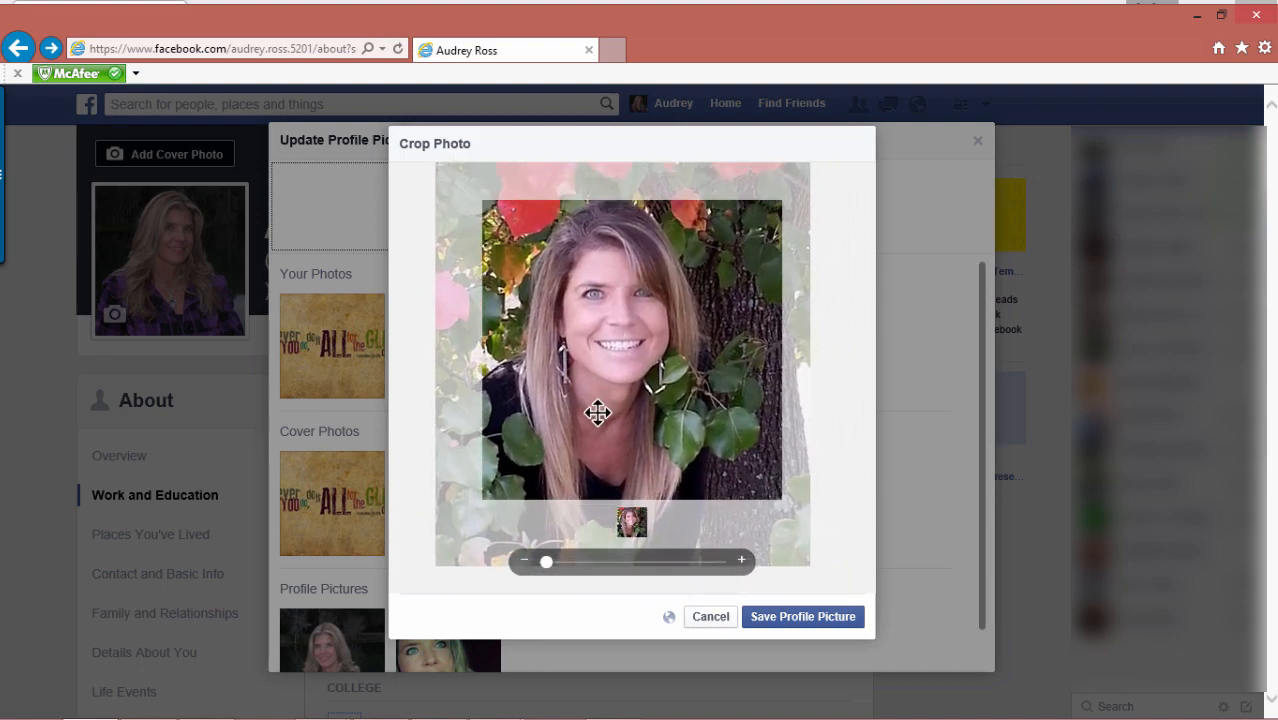
left_click_drag(546, 561, 599, 561)
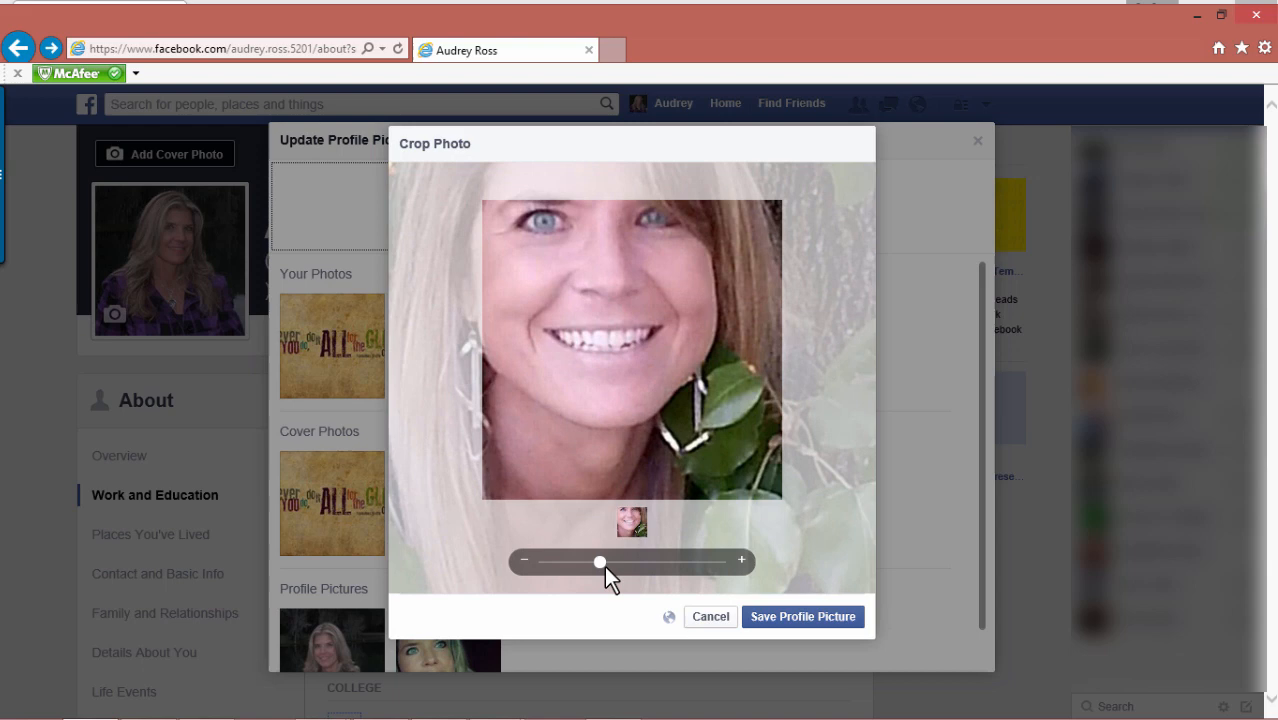
left_click_drag(600, 561, 524, 561)
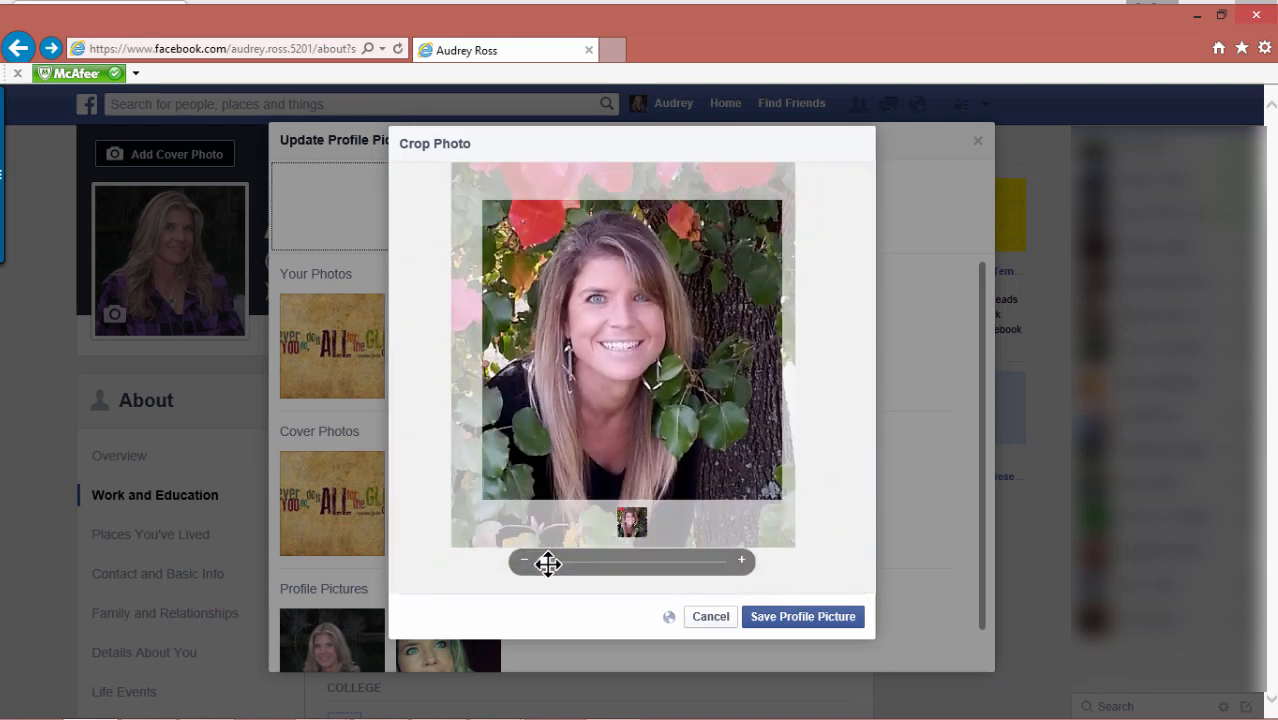
left_click_drag(548, 561, 543, 561)
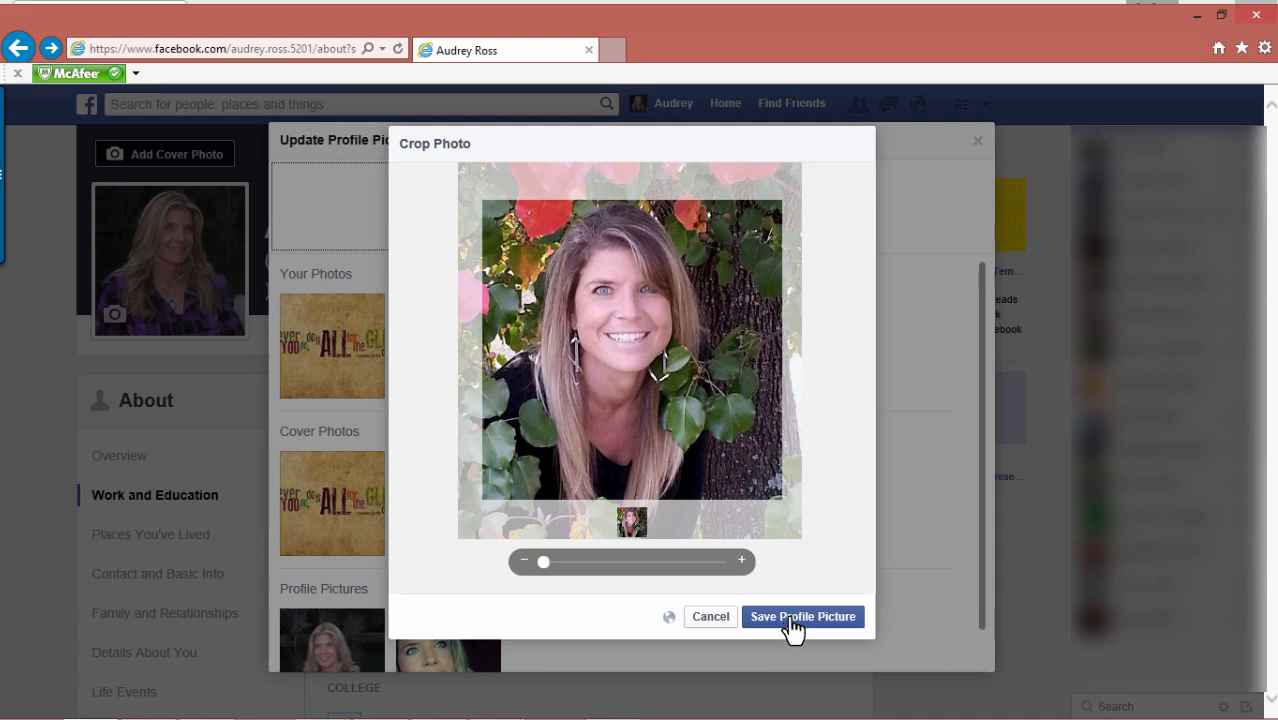
left_click(710, 616)
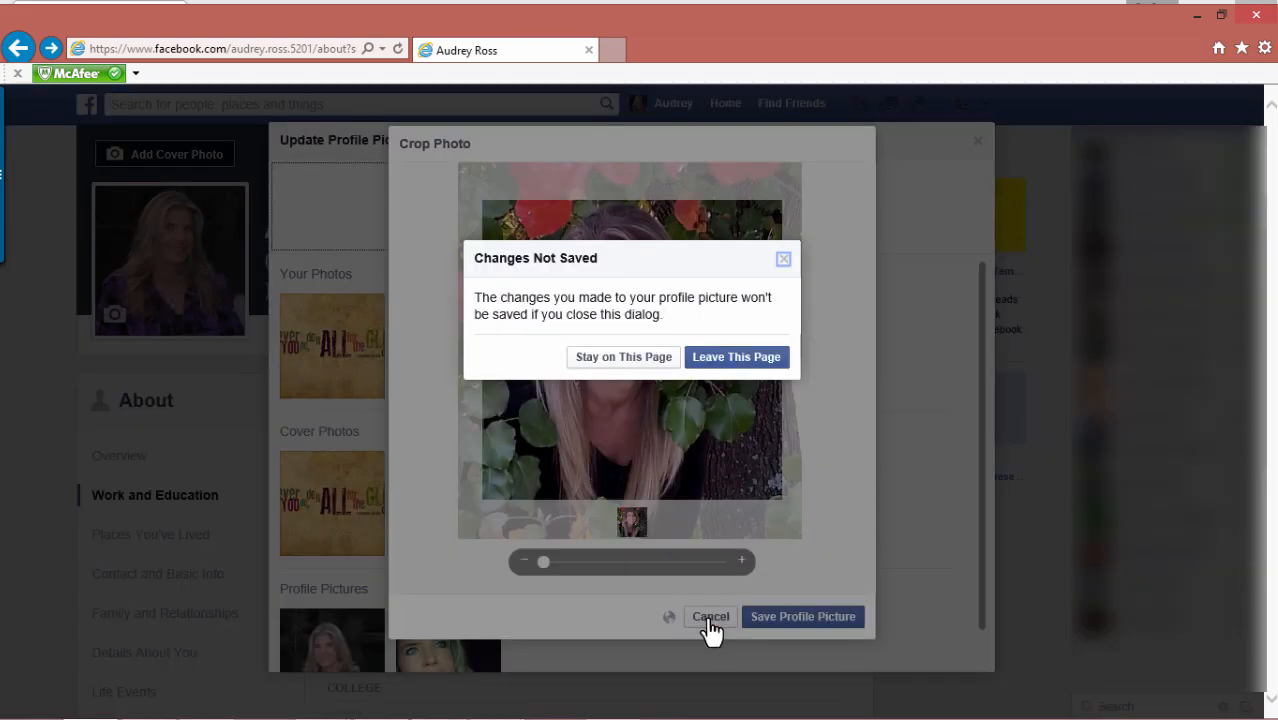
mouse_move(731, 363)
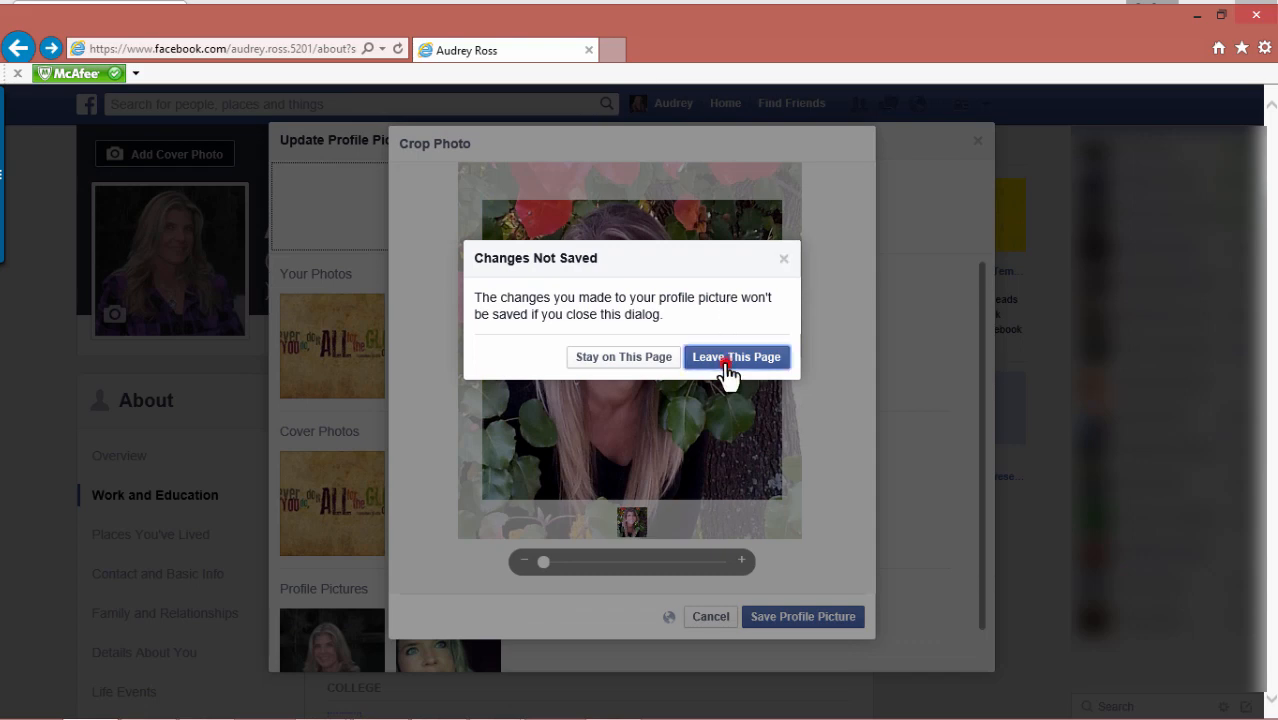
Step: Choose Leave This Page to discard the unsaved fall-leaves crop
left_click(737, 357)
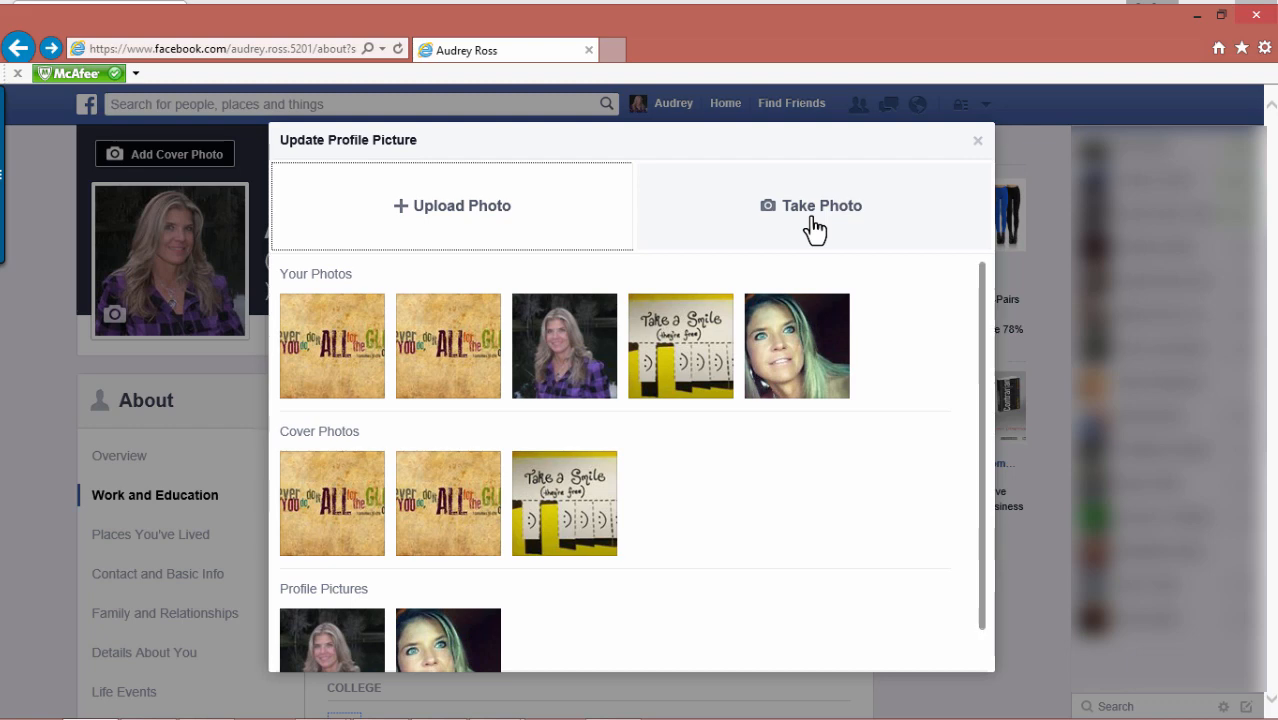
mouse_move(968, 166)
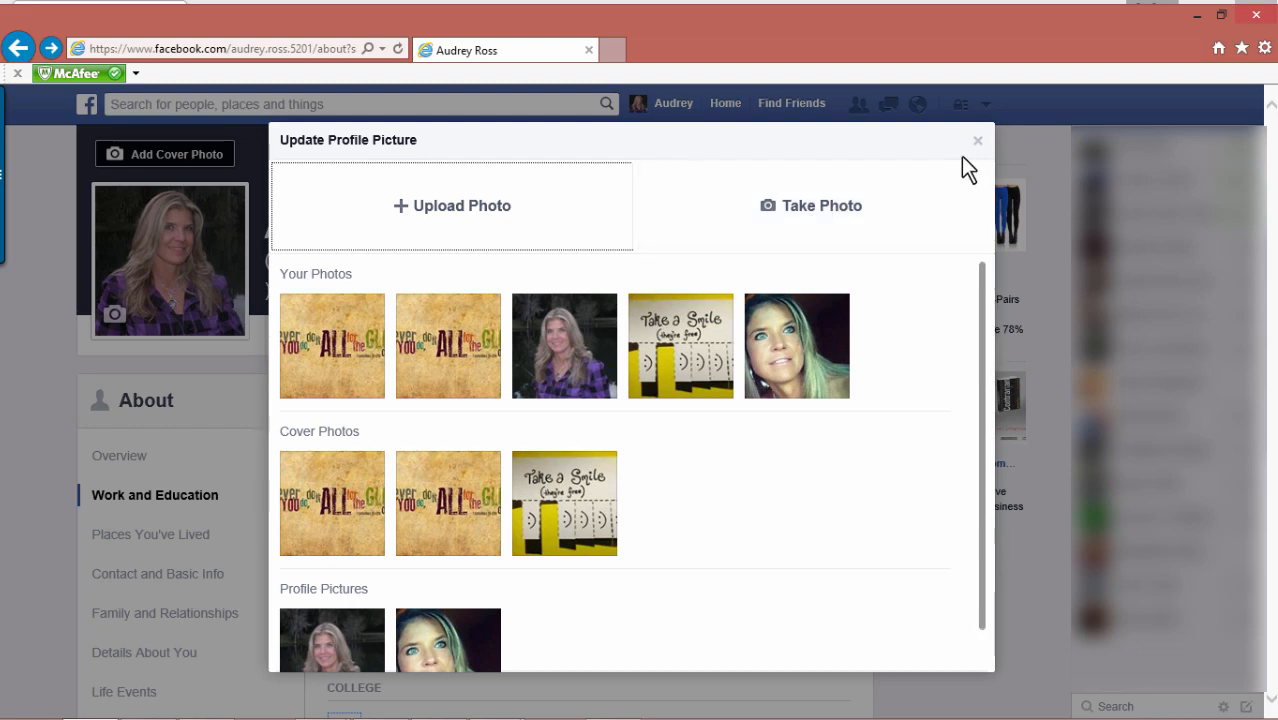
Step: Close the profile picture chooser and start adding a cover photo
left_click(977, 140)
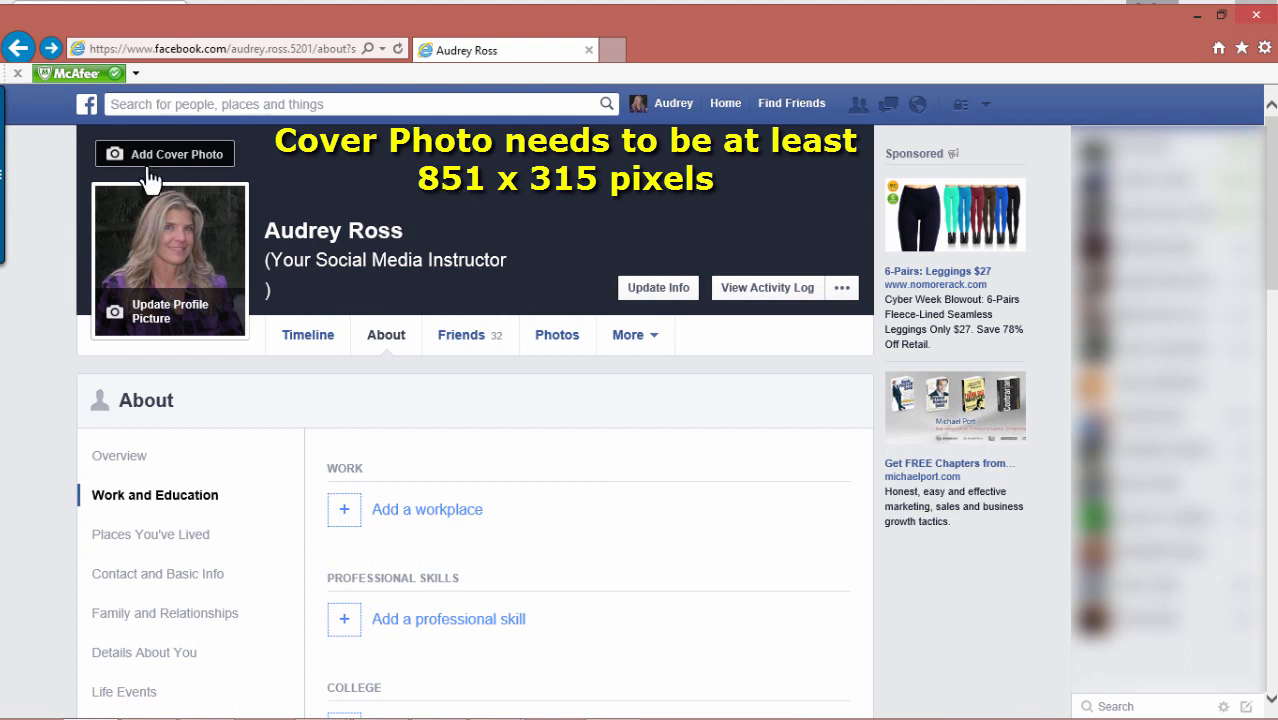
mouse_move(164, 173)
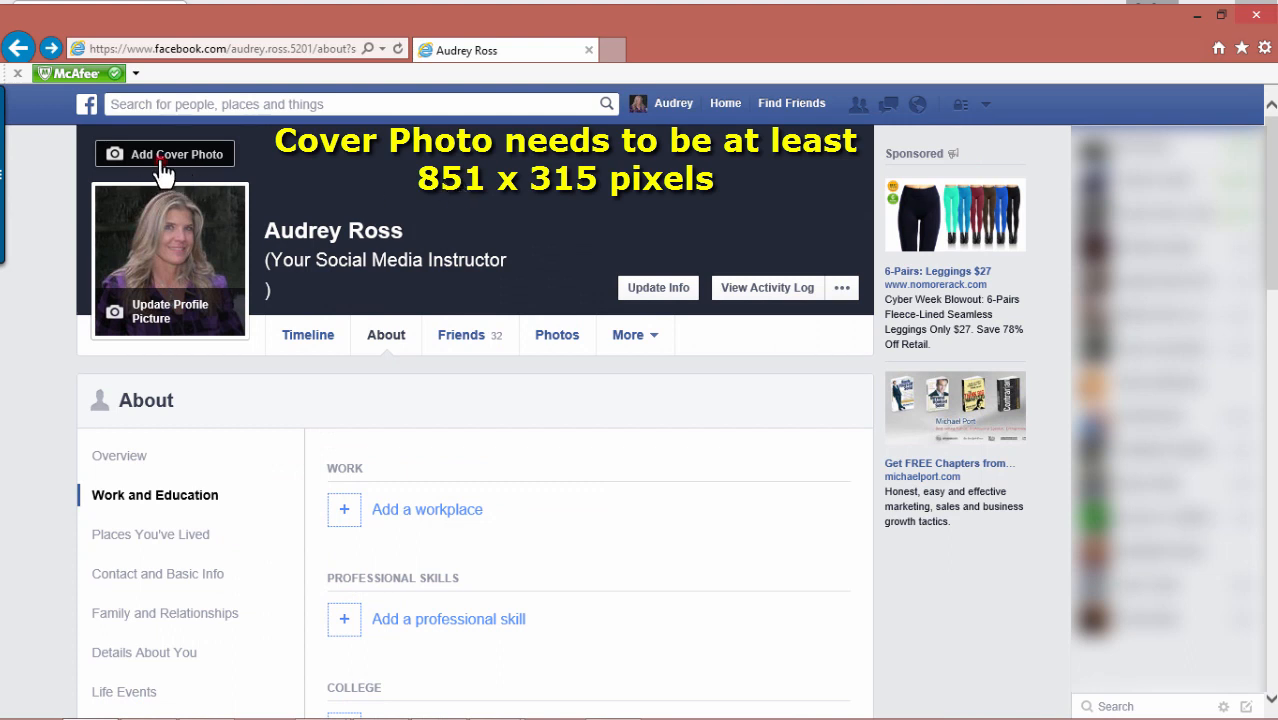
left_click(164, 154)
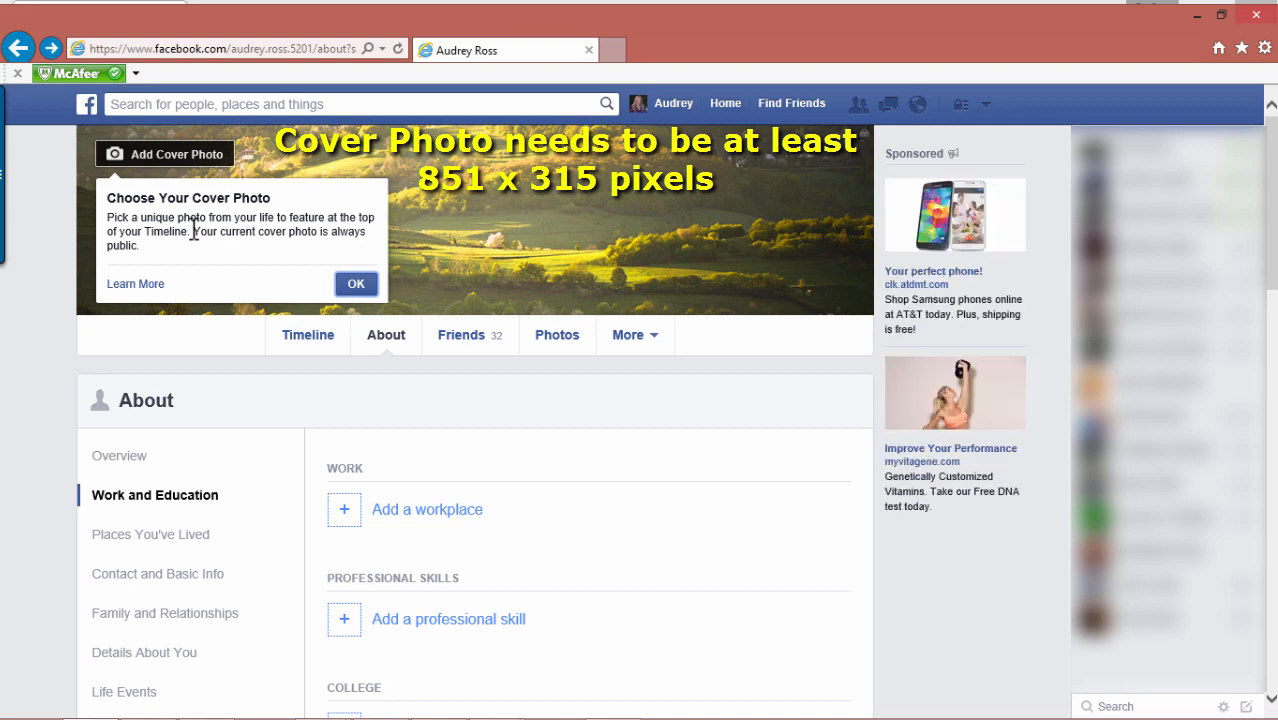
mouse_move(322, 262)
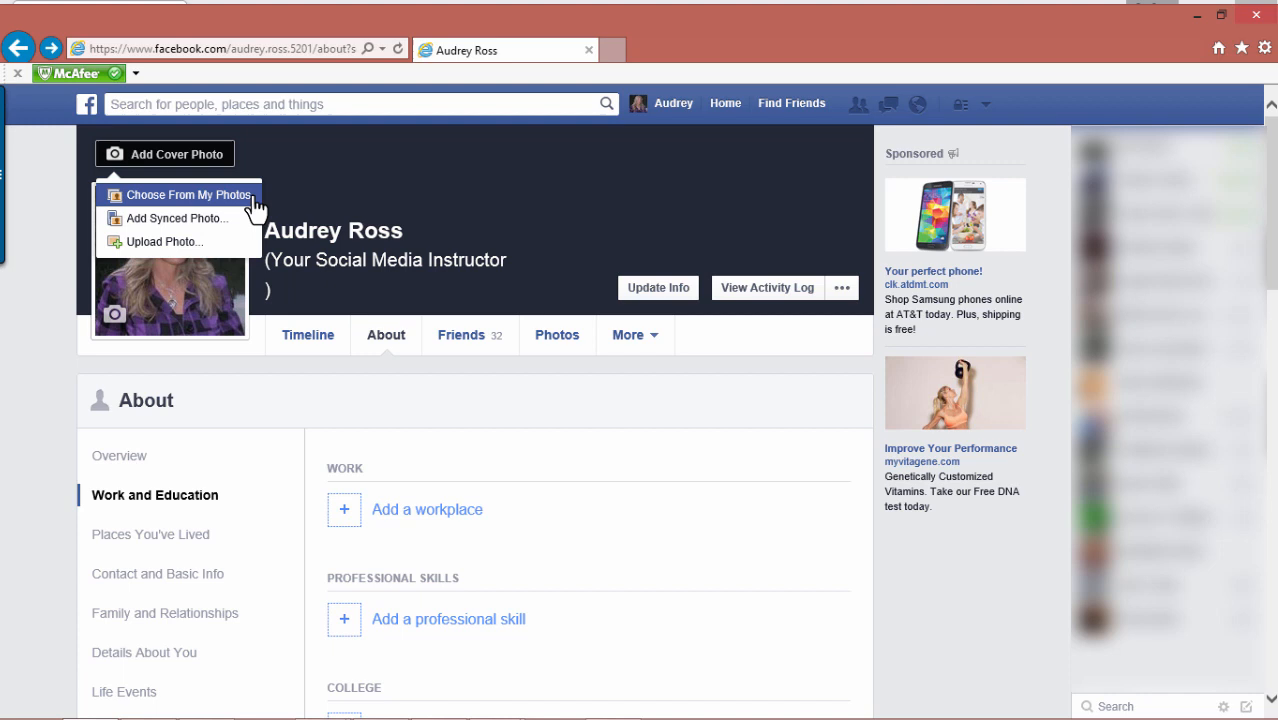
mouse_move(258, 210)
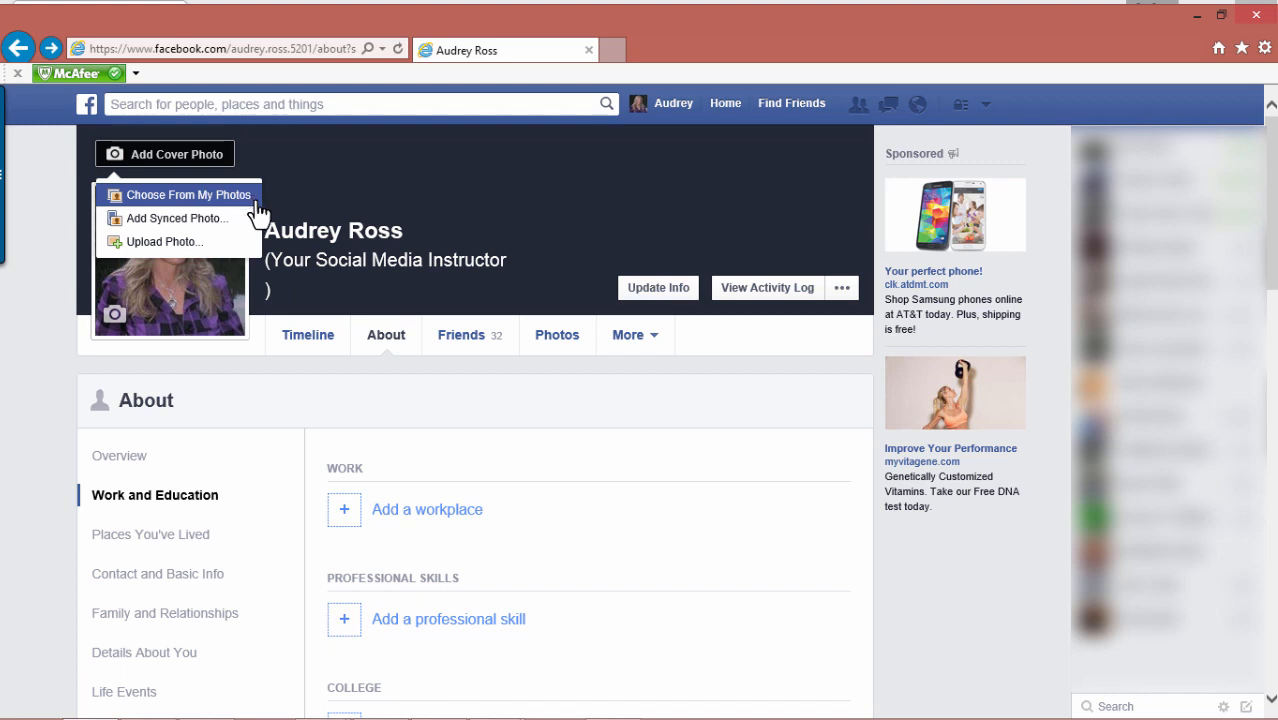
mouse_move(237, 224)
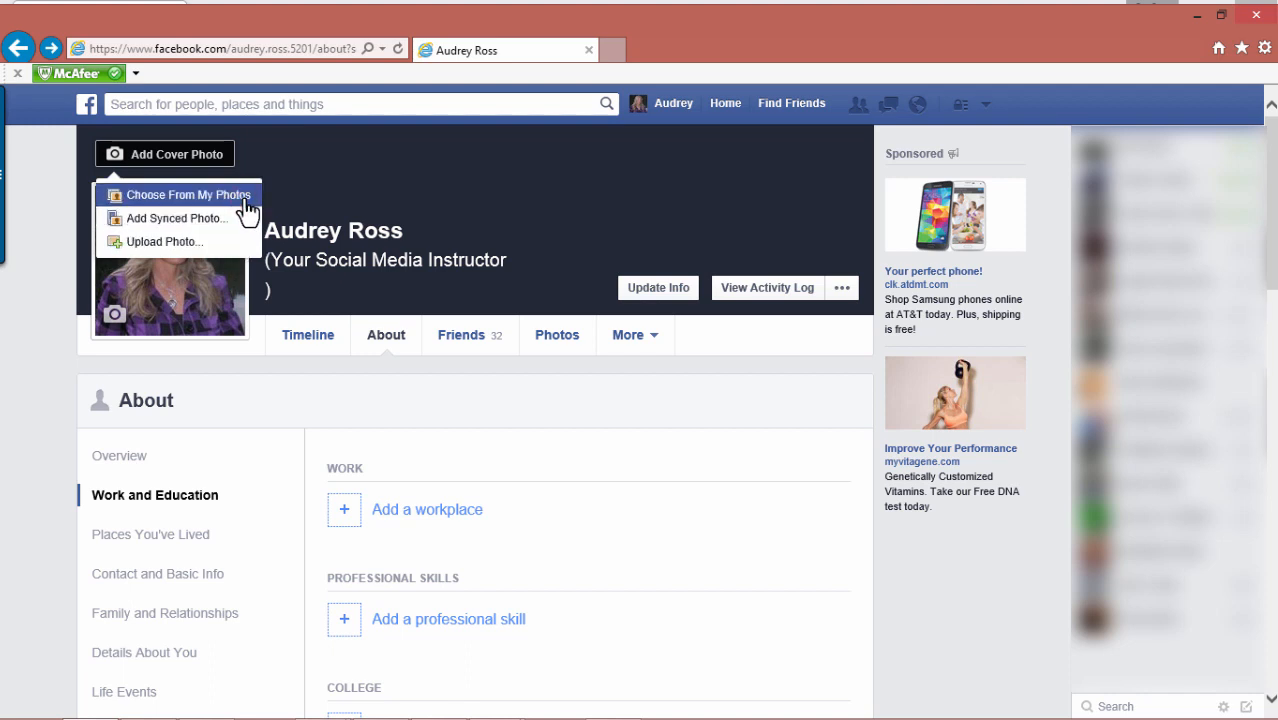
Step: Pick the yellow 'Take a Smile' image from Recent Uploads as the cover
left_click(190, 195)
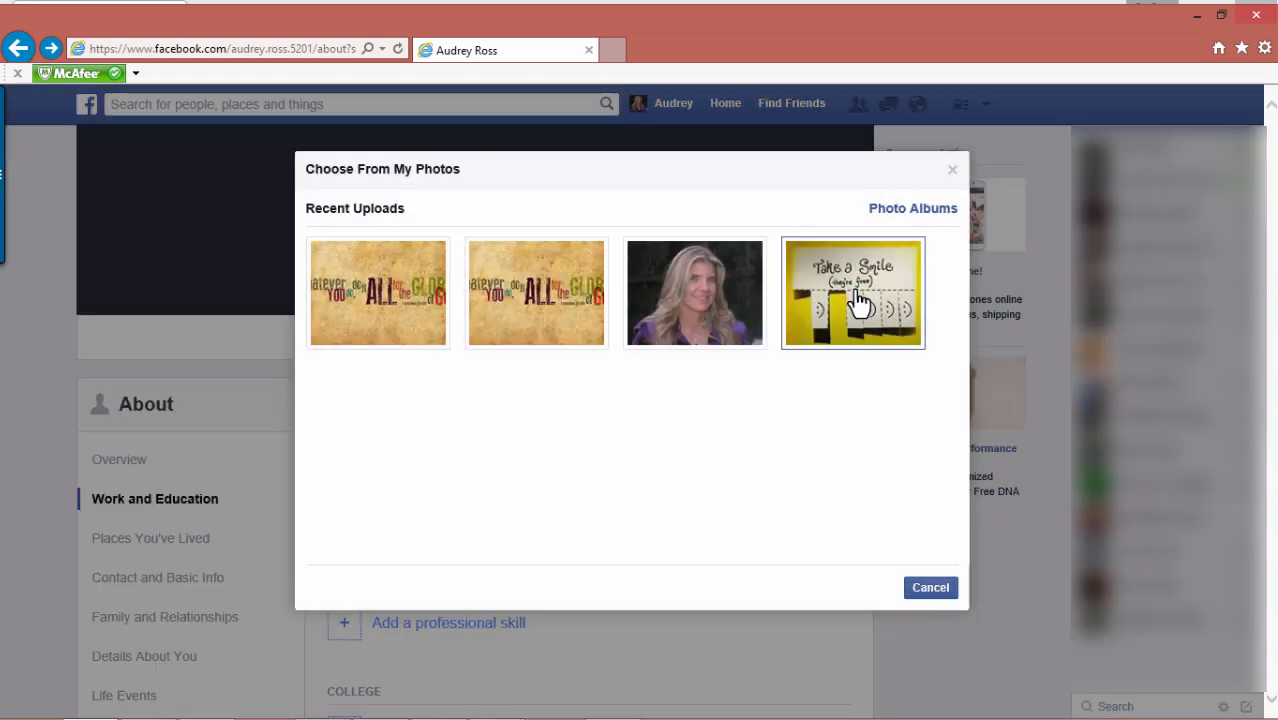
left_click(852, 292)
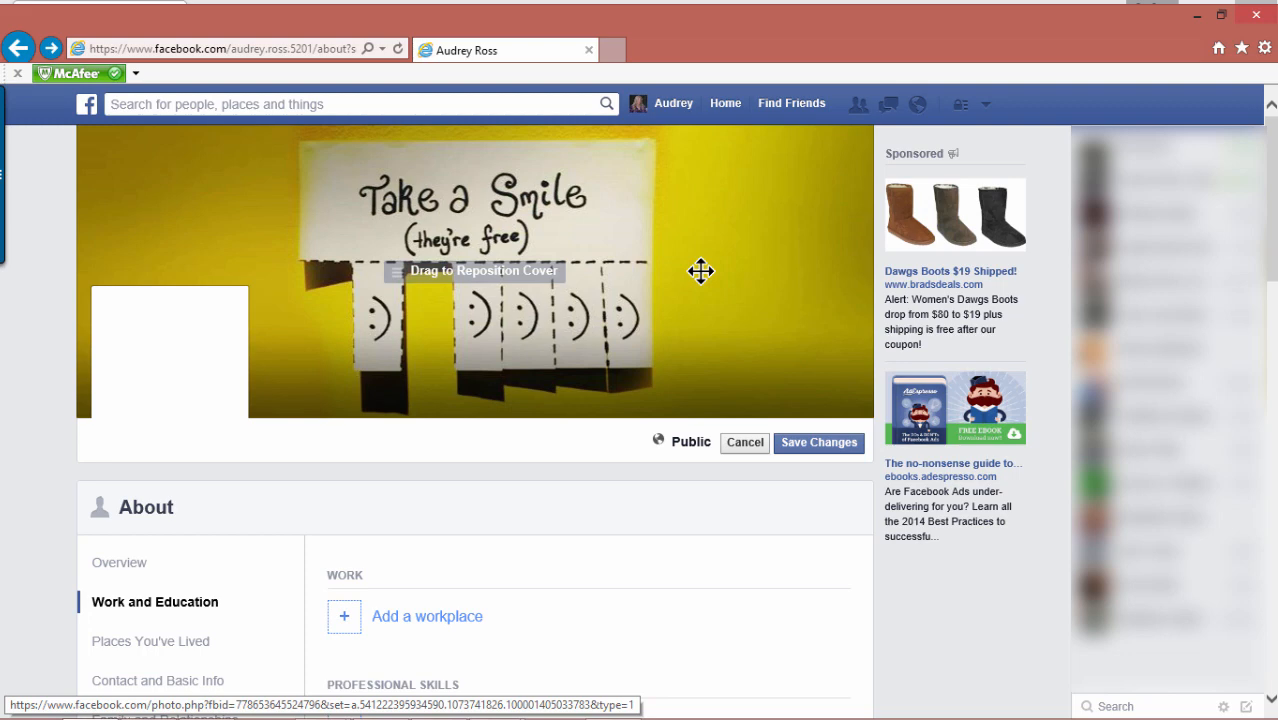
mouse_move(724, 249)
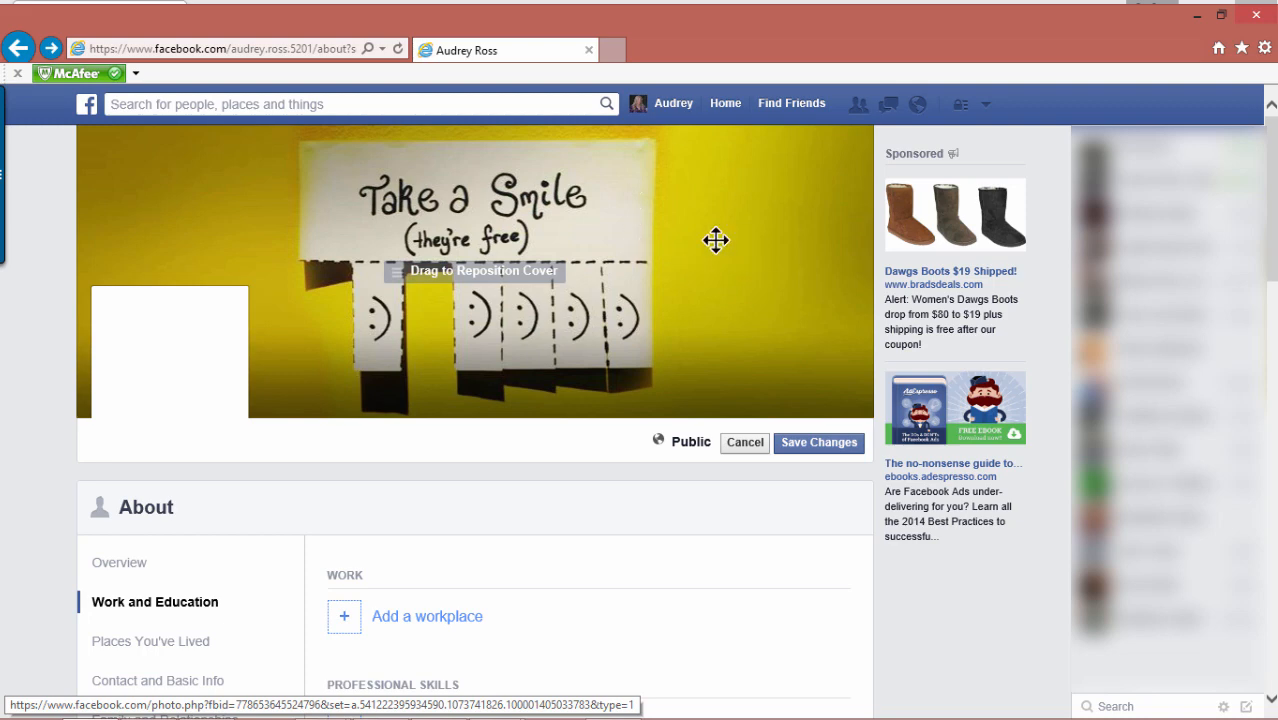
mouse_move(725, 282)
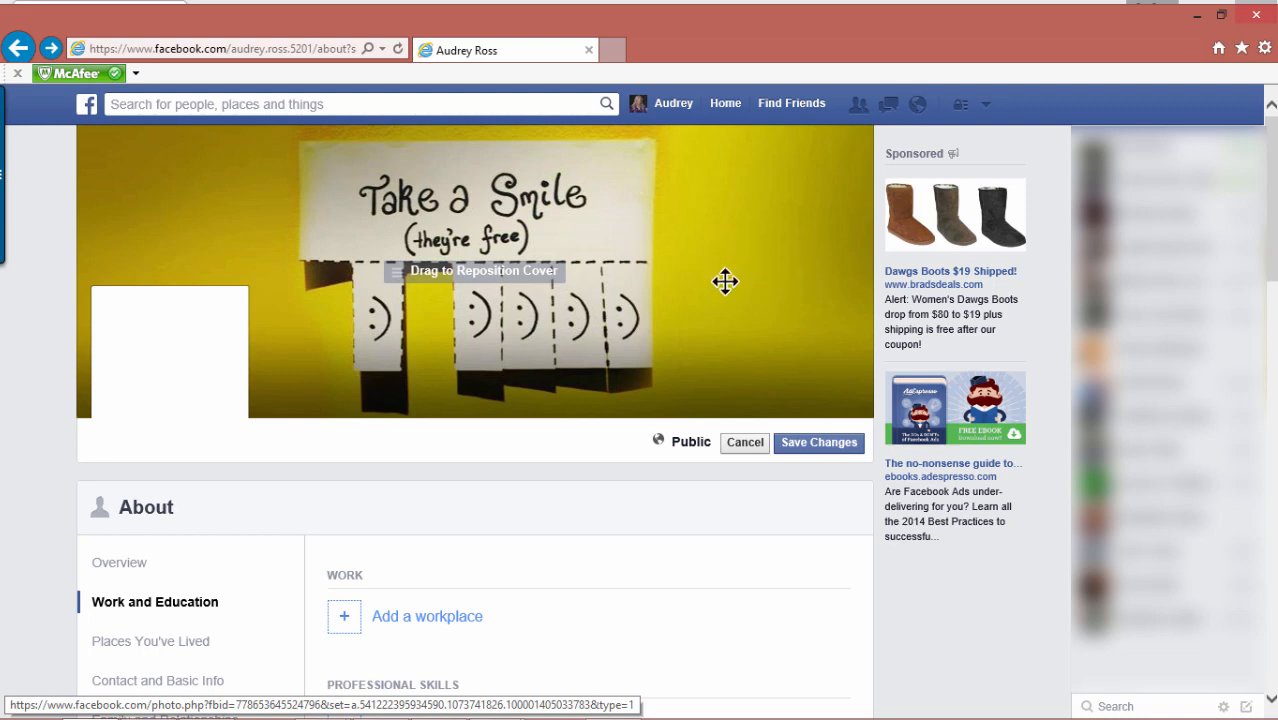
mouse_move(818, 450)
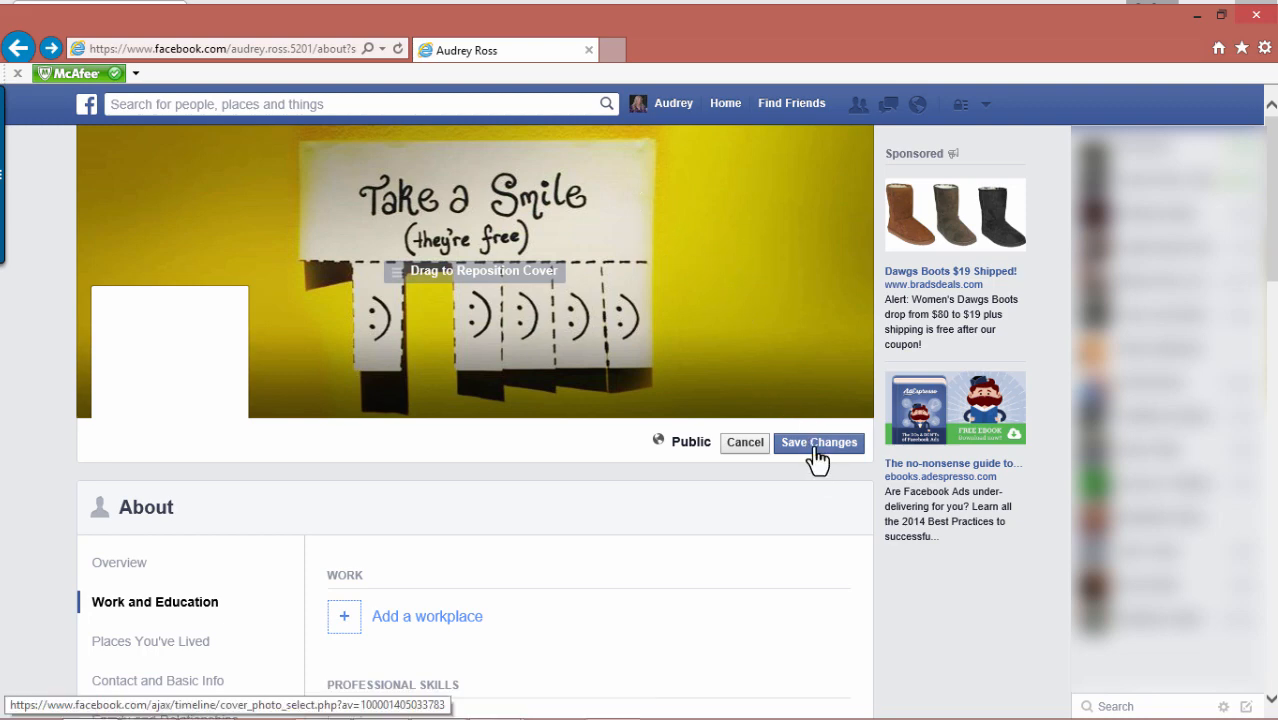
Step: Save the 'Take a Smile' cover photo without repositioning it
left_click(818, 442)
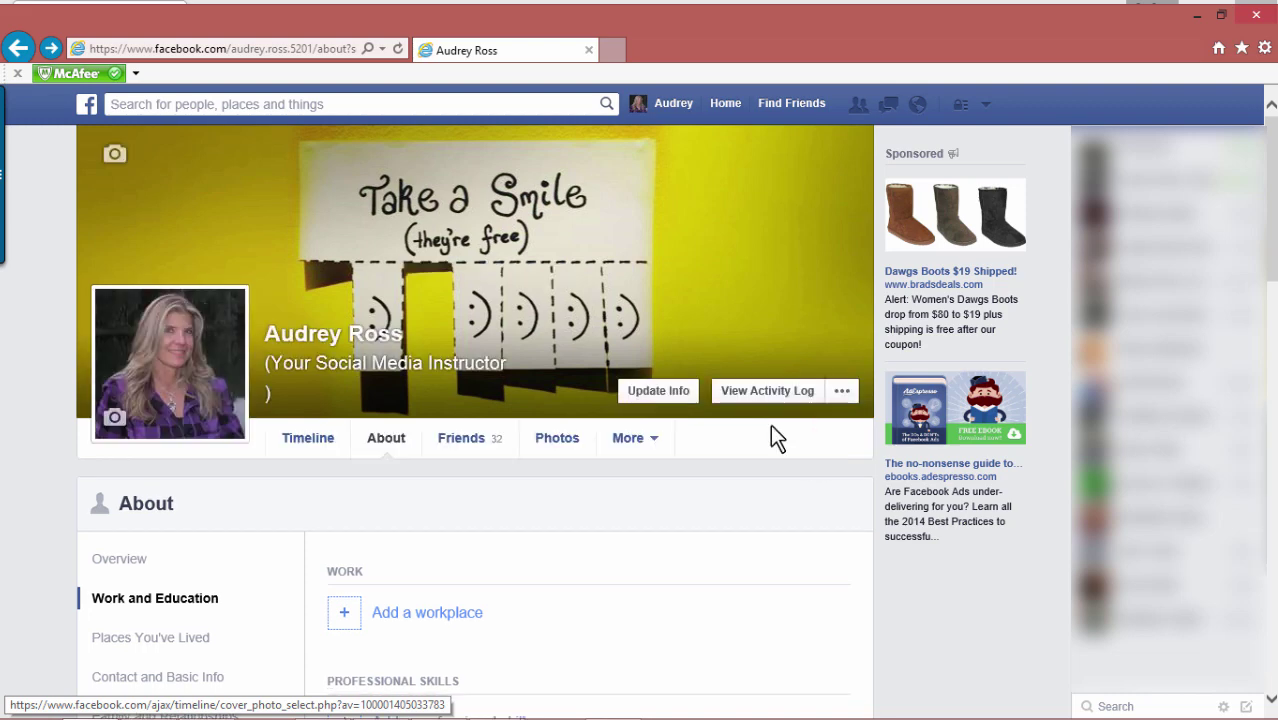
mouse_move(570, 285)
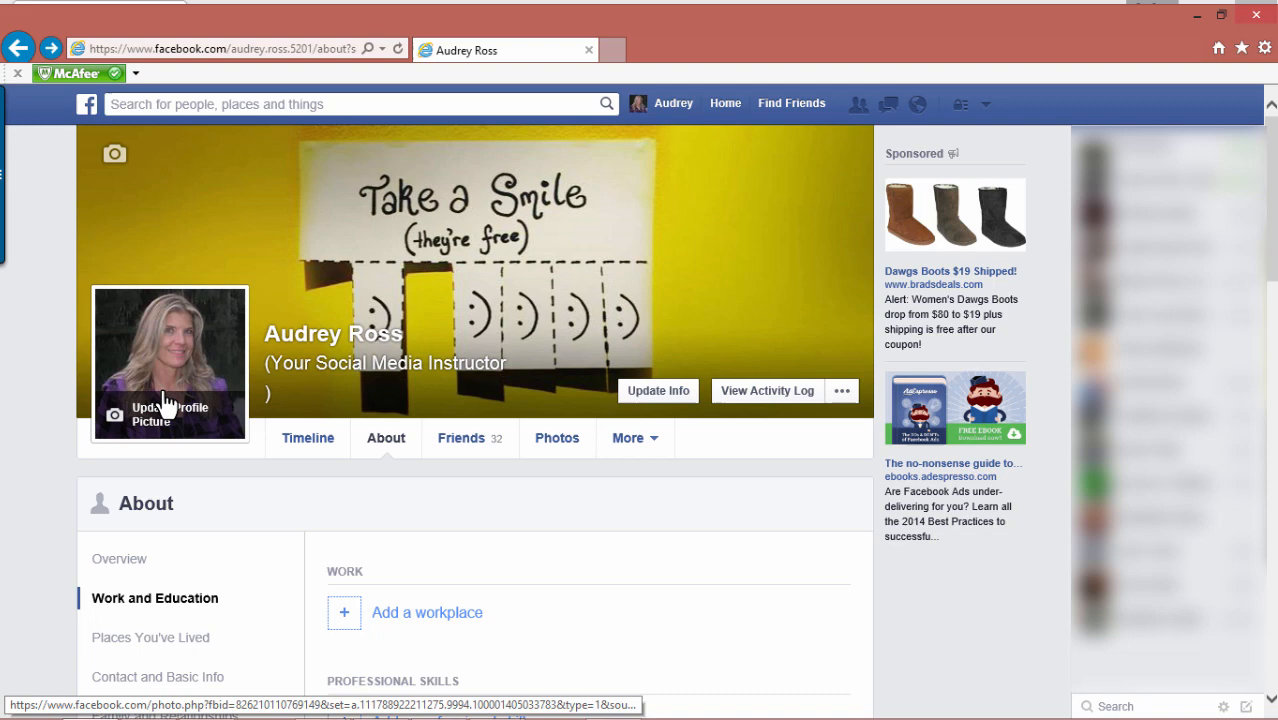
mouse_move(190, 210)
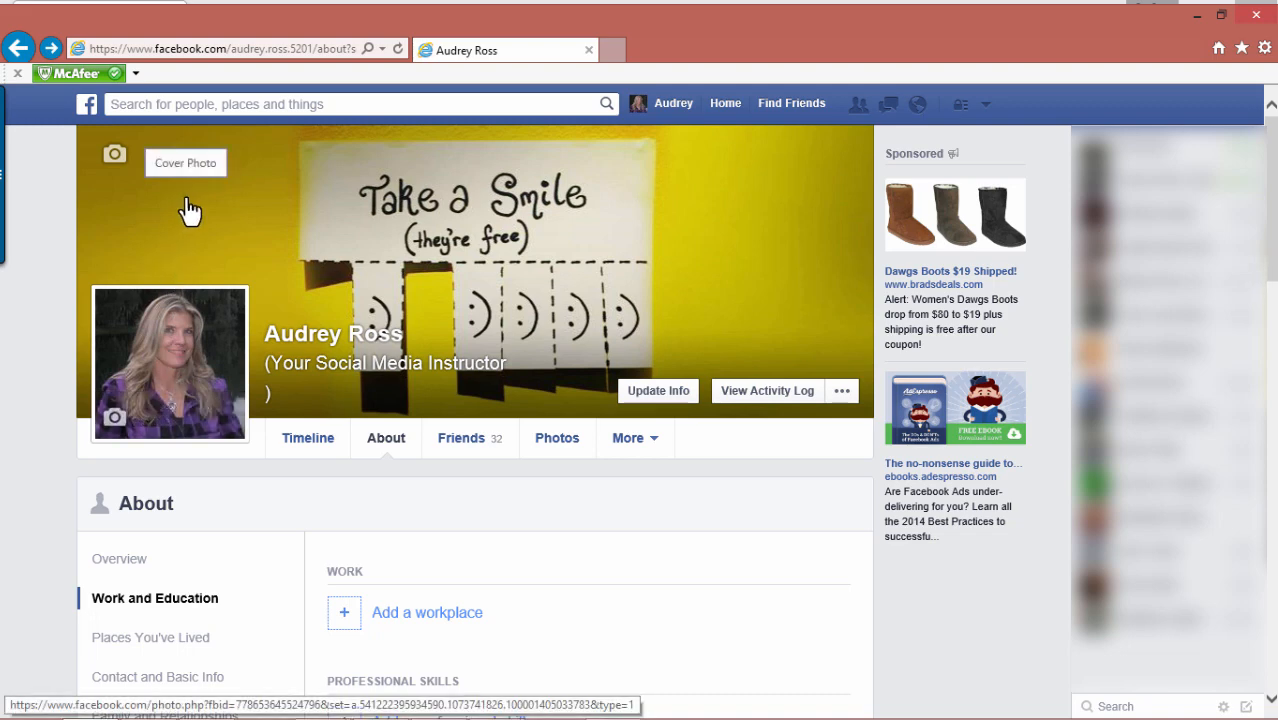
mouse_move(545, 275)
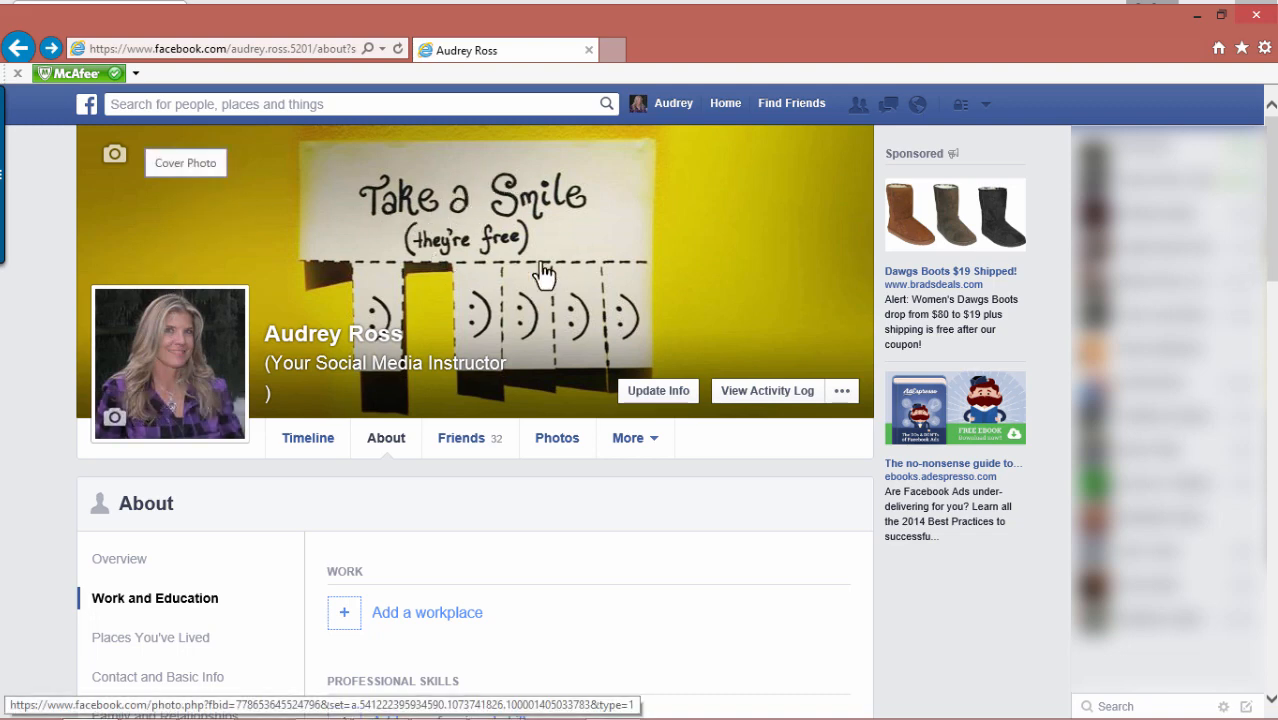
mouse_move(487, 281)
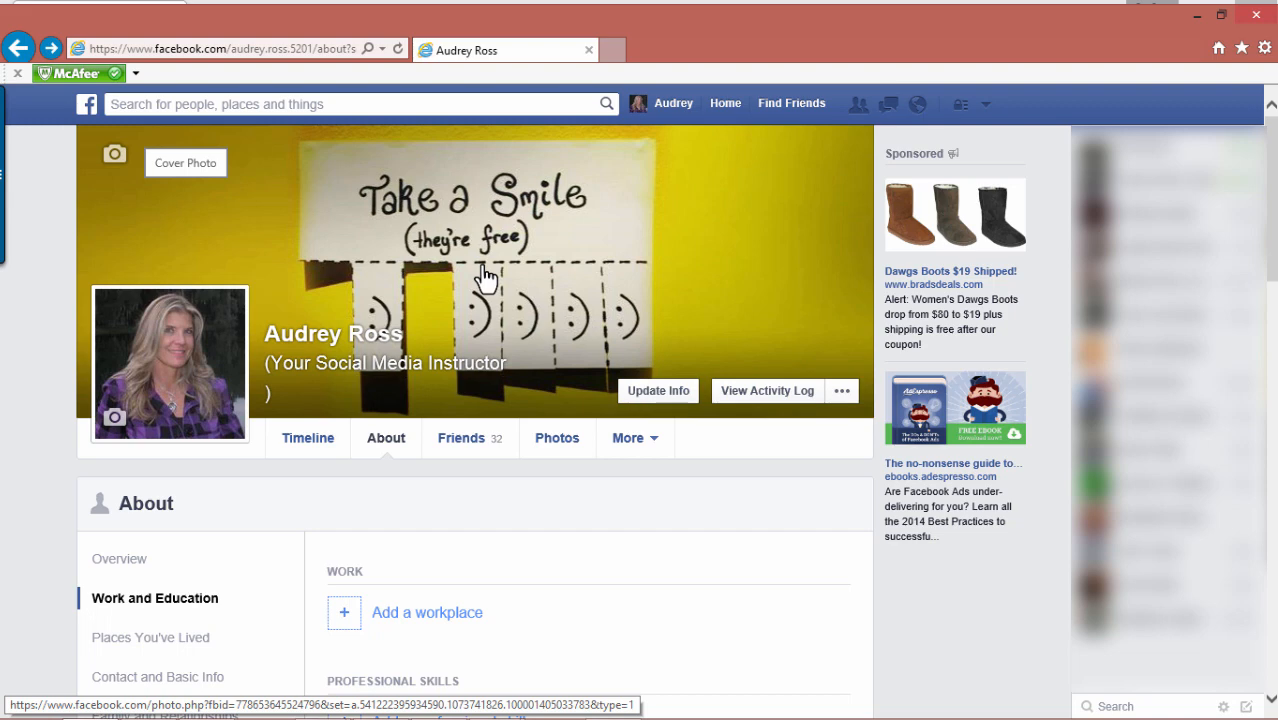
mouse_move(118, 170)
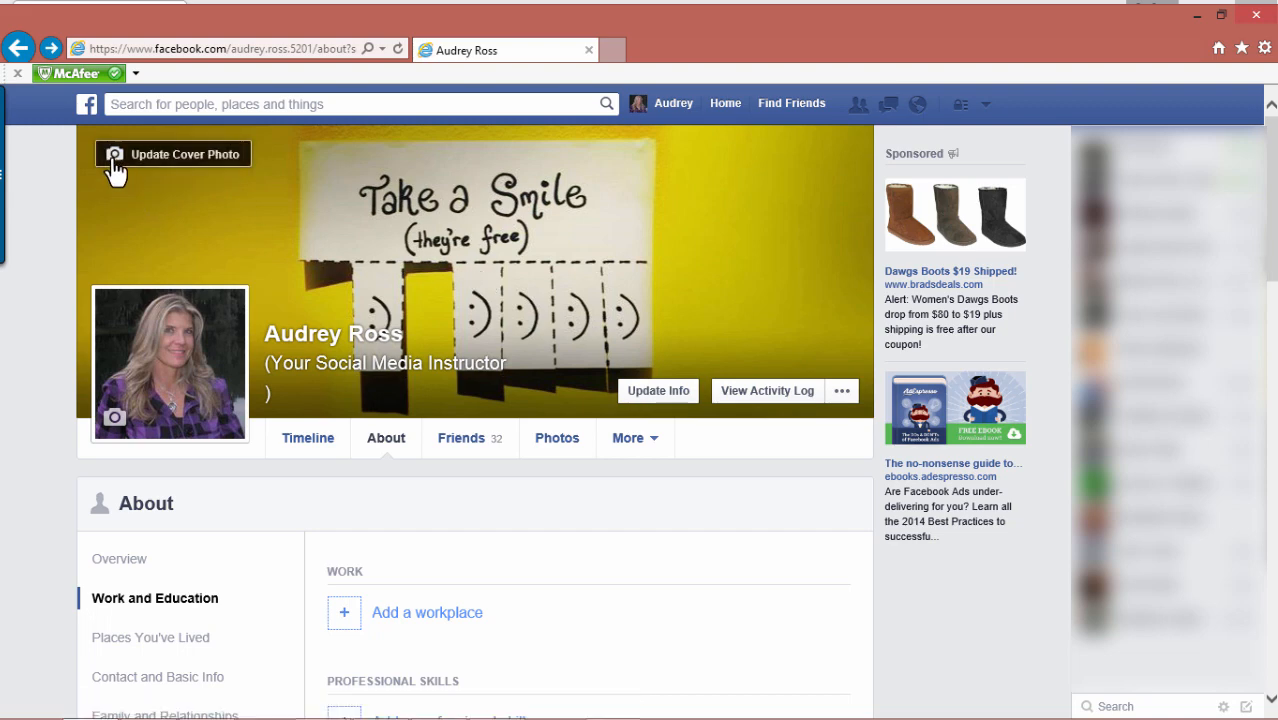
mouse_move(198, 172)
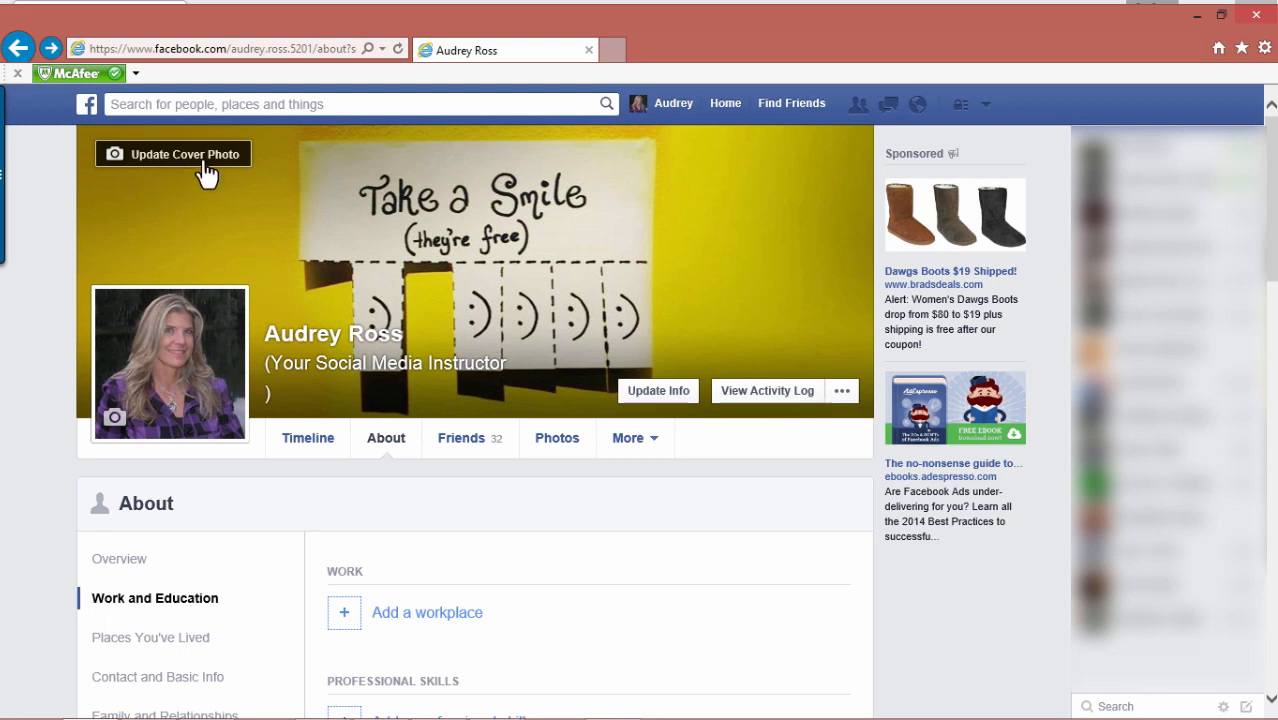
mouse_move(523, 305)
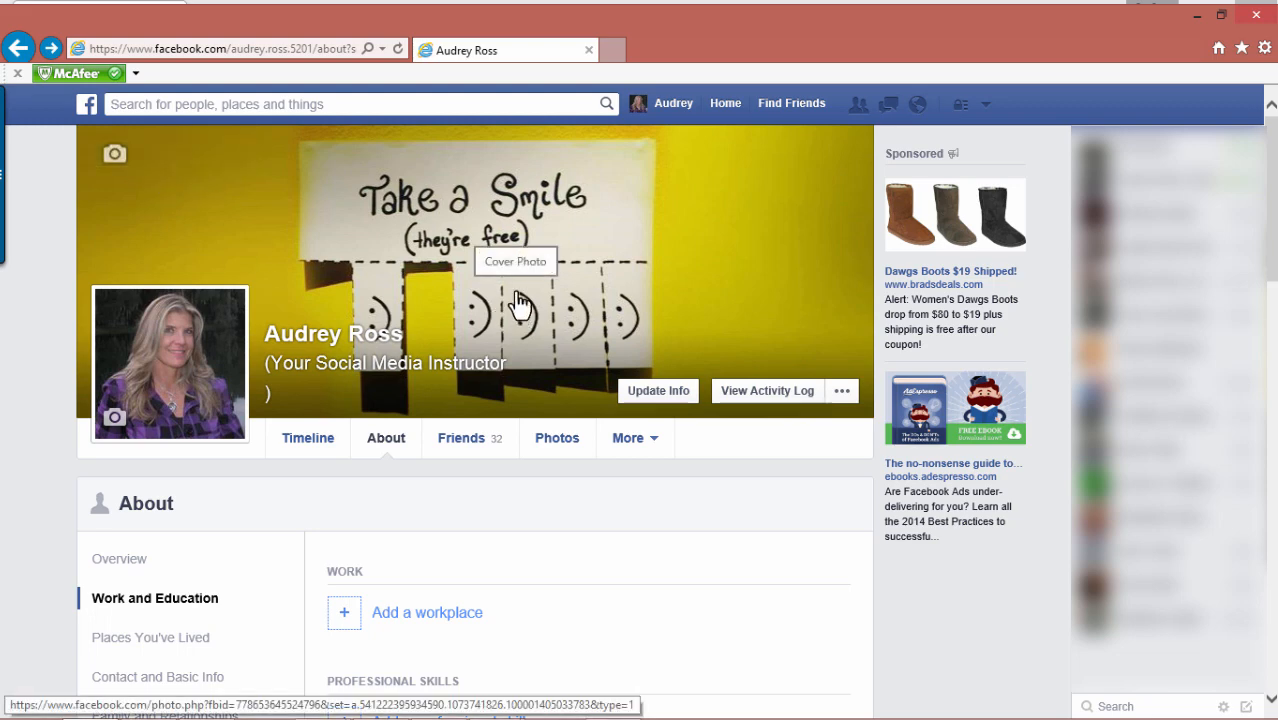
mouse_move(117, 195)
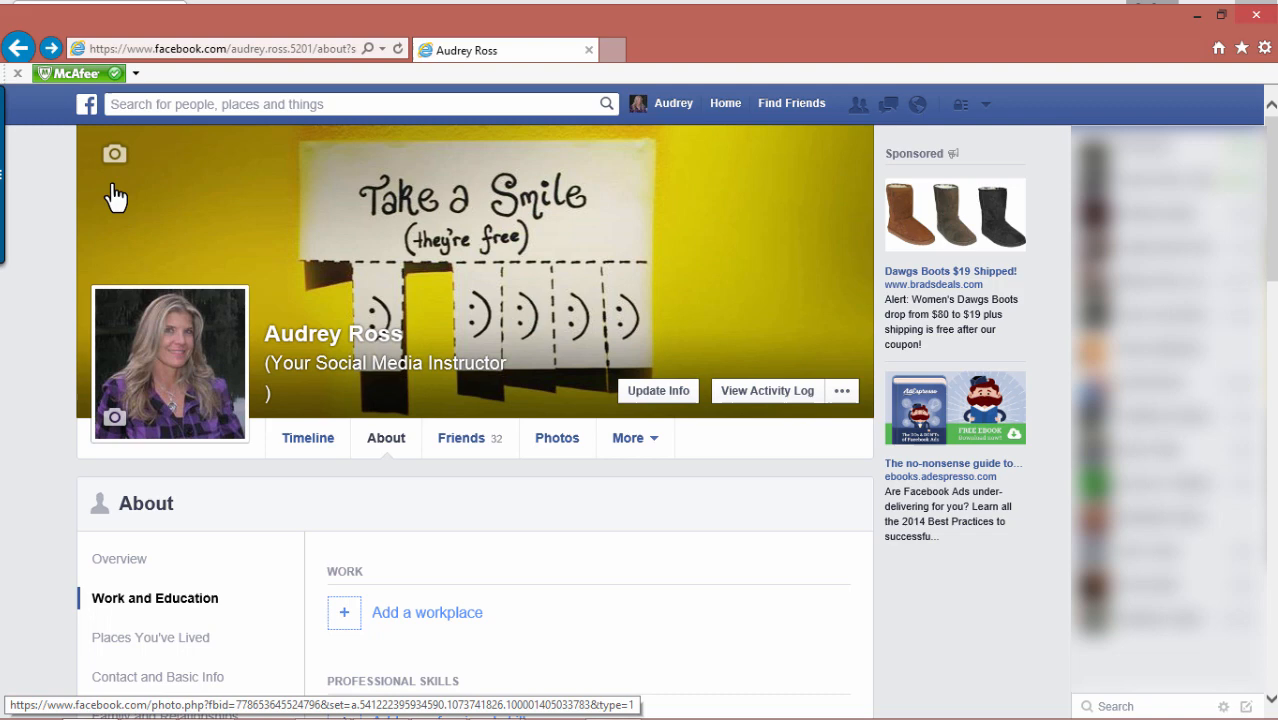
mouse_move(114, 154)
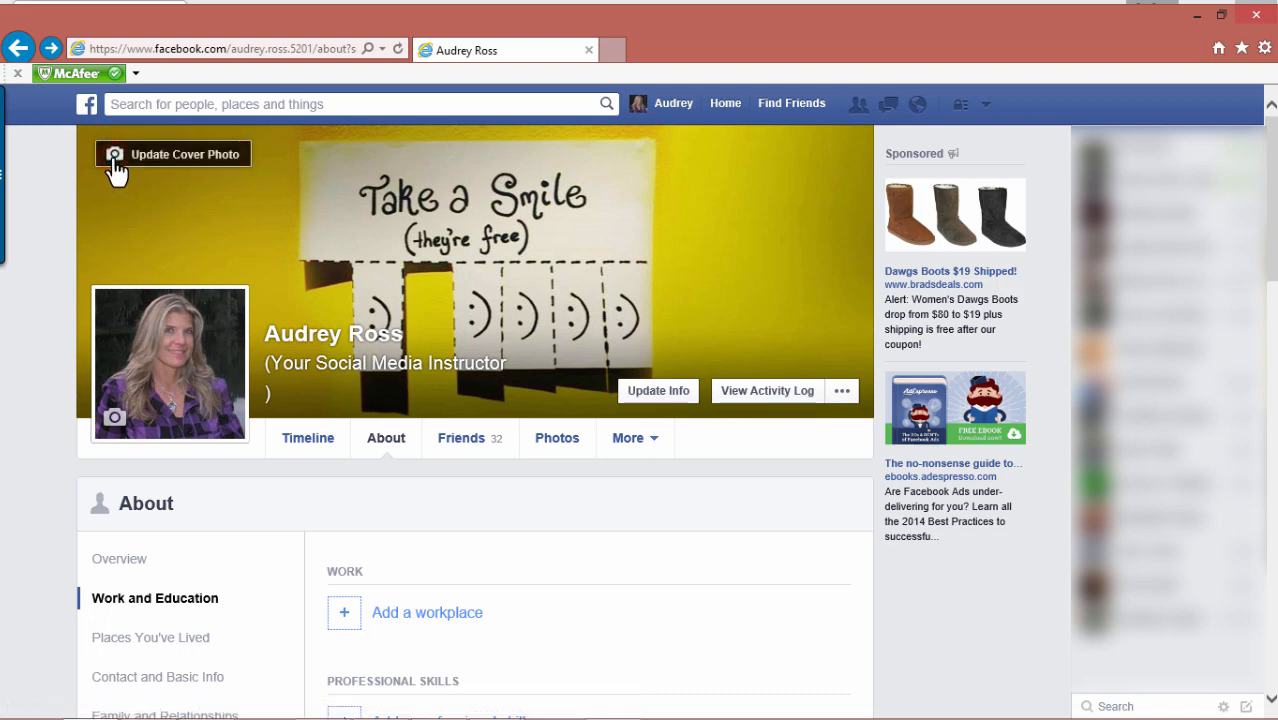
Step: Open the Update Cover Photo menu over the saved cover
left_click(172, 153)
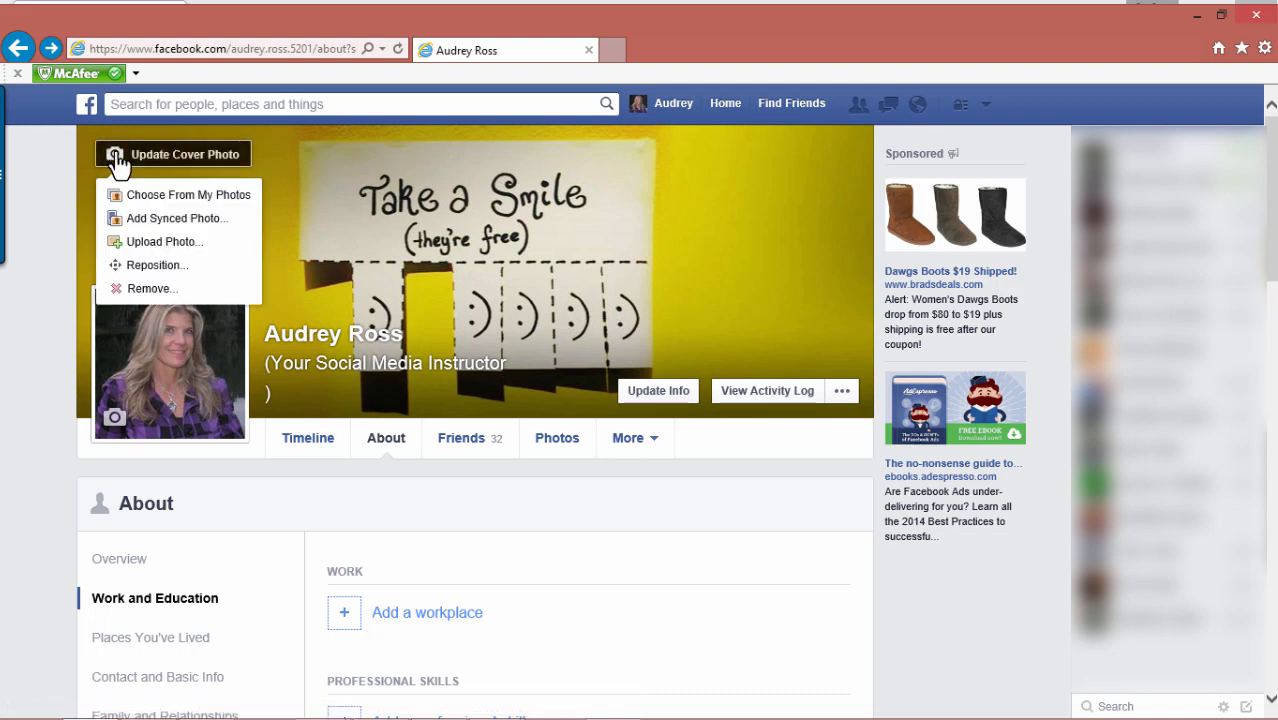
mouse_move(152, 289)
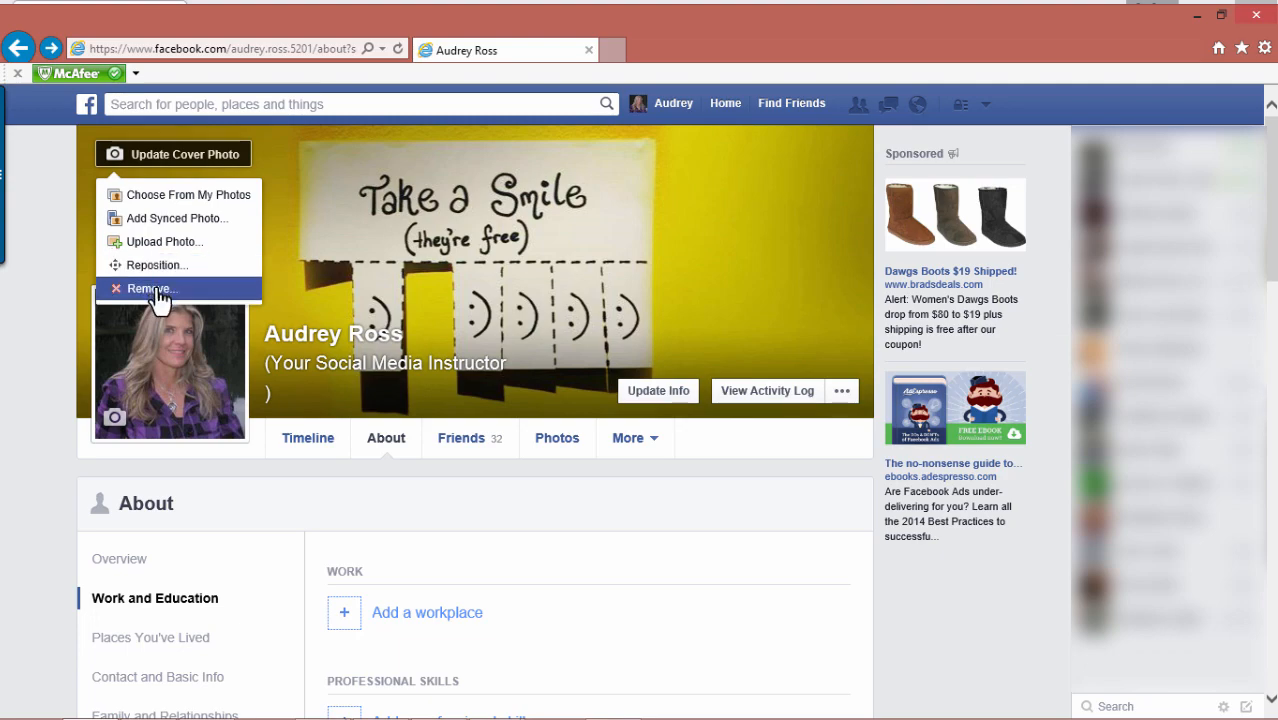
mouse_move(625, 248)
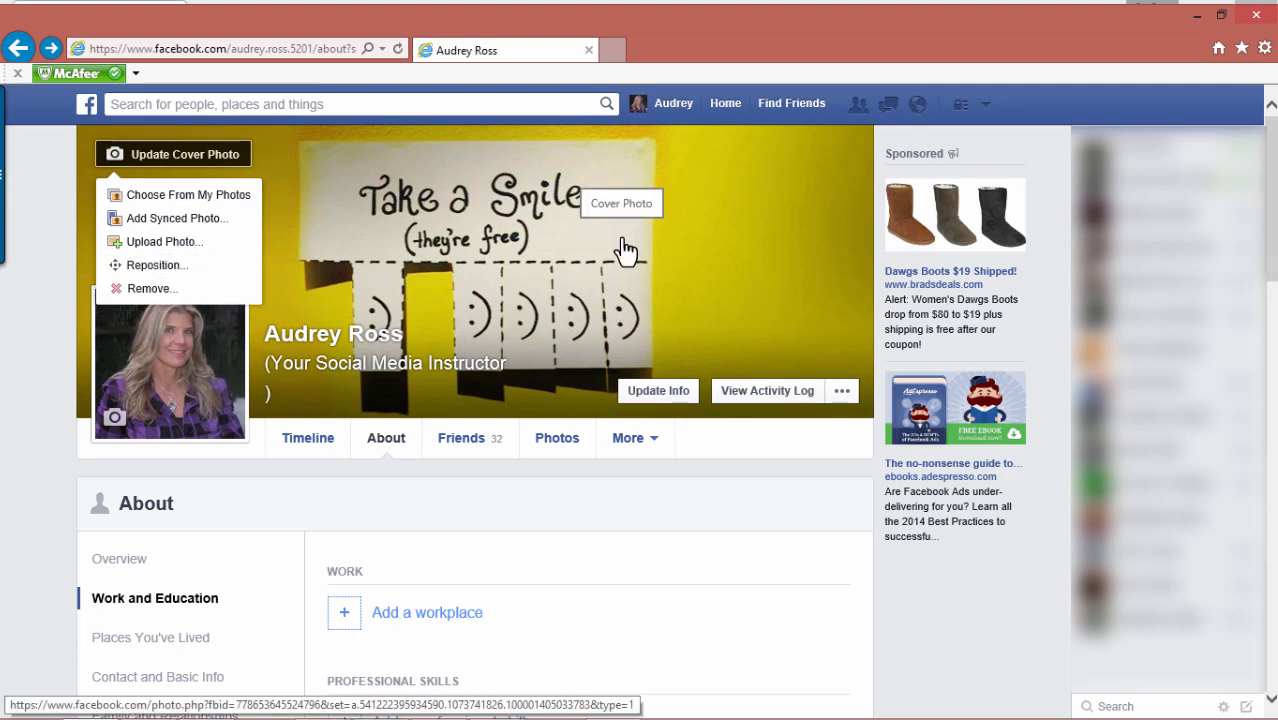